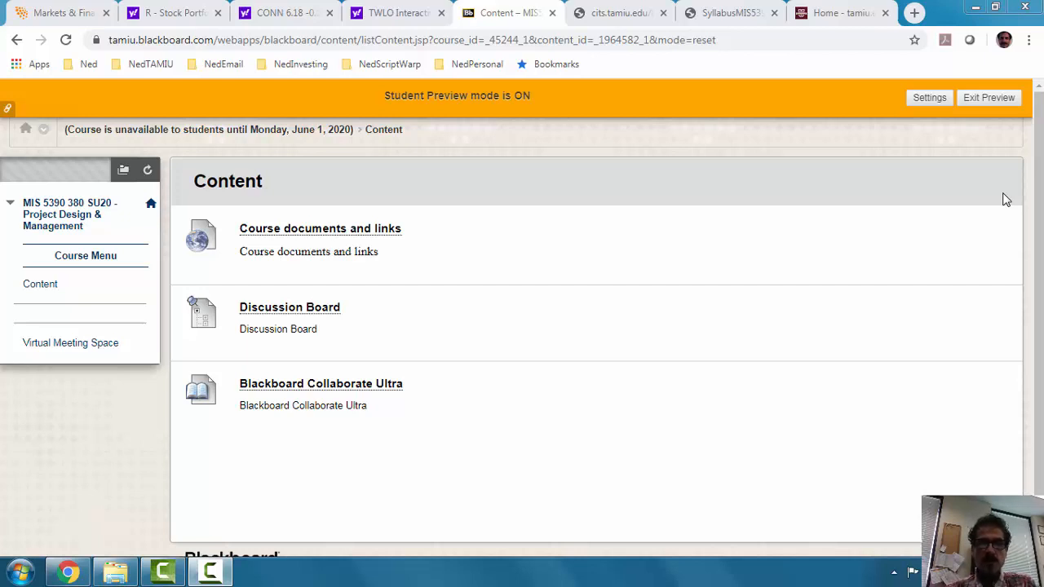
mouse_move(612, 179)
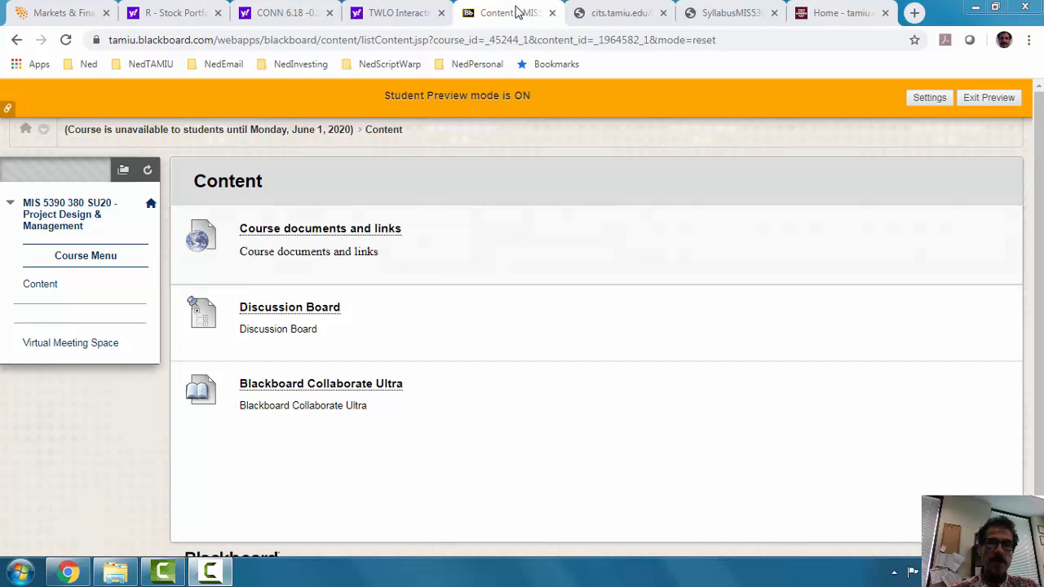
Step: Switch to the cits.tamiu.edu tab showing the MIS 5390 course information page
left_click(620, 13)
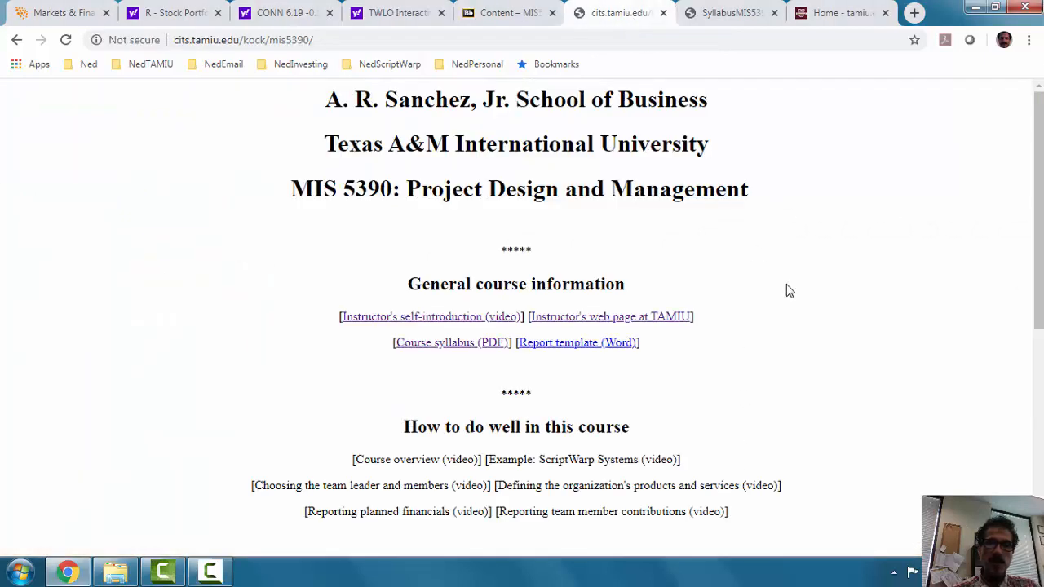
mouse_move(841, 398)
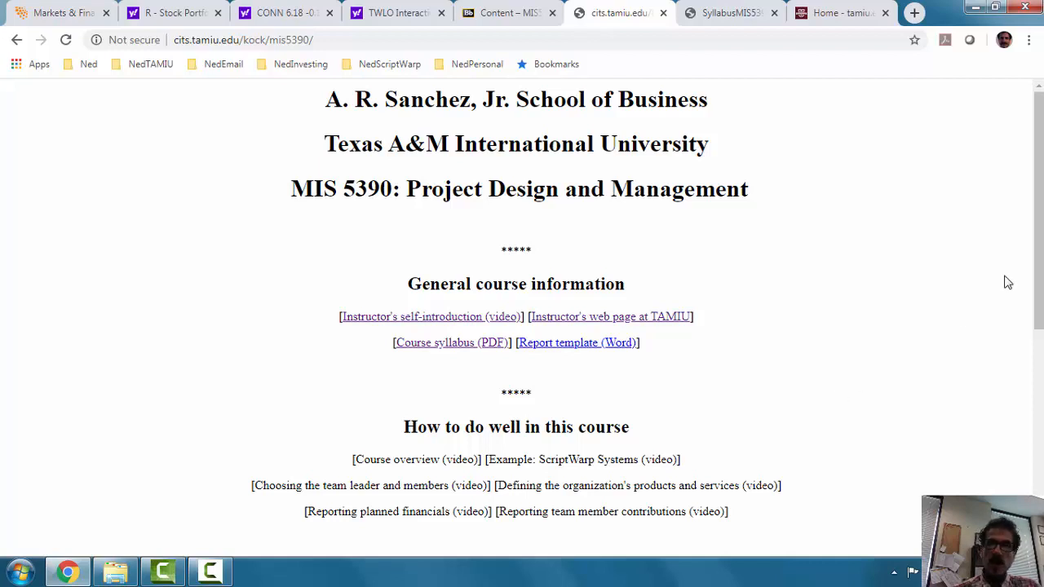
mouse_move(362, 353)
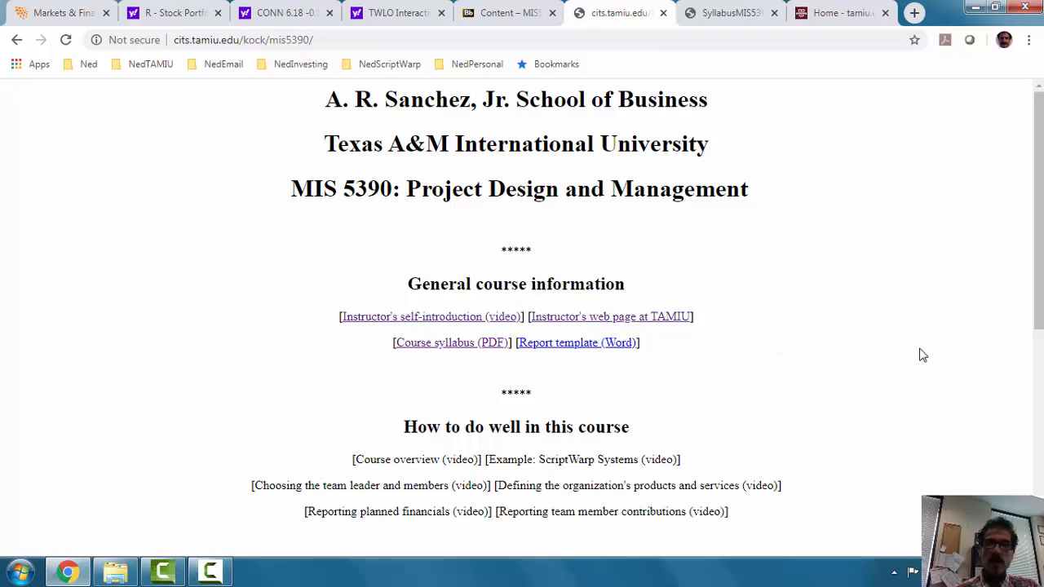
mouse_move(437, 342)
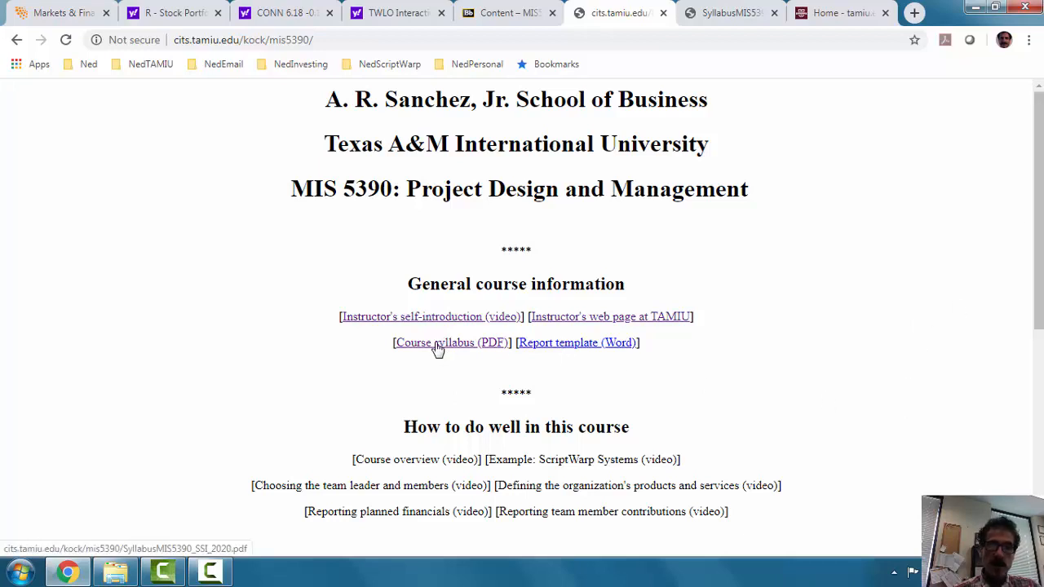
mouse_move(455, 318)
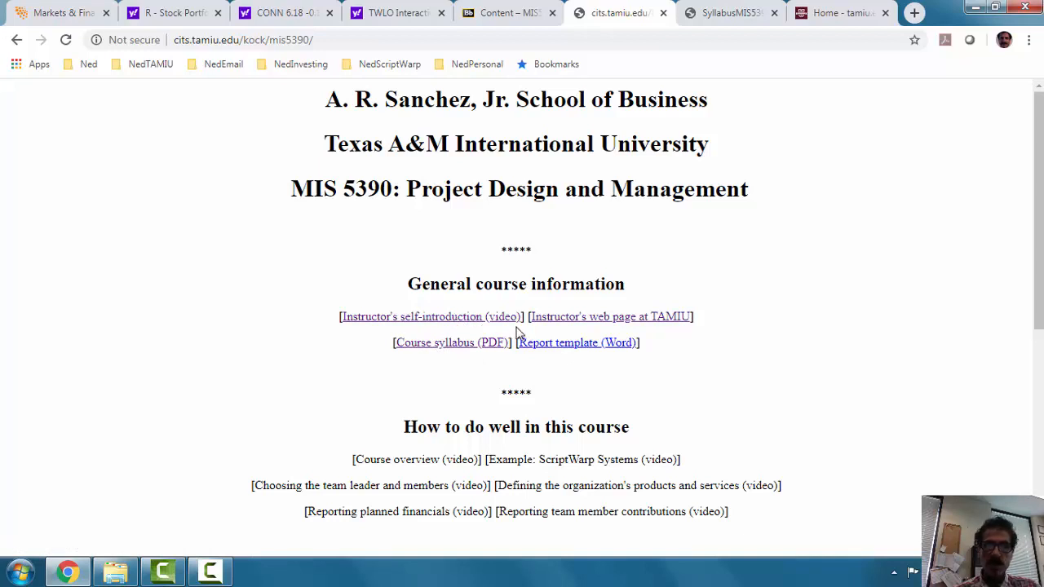
mouse_move(719, 367)
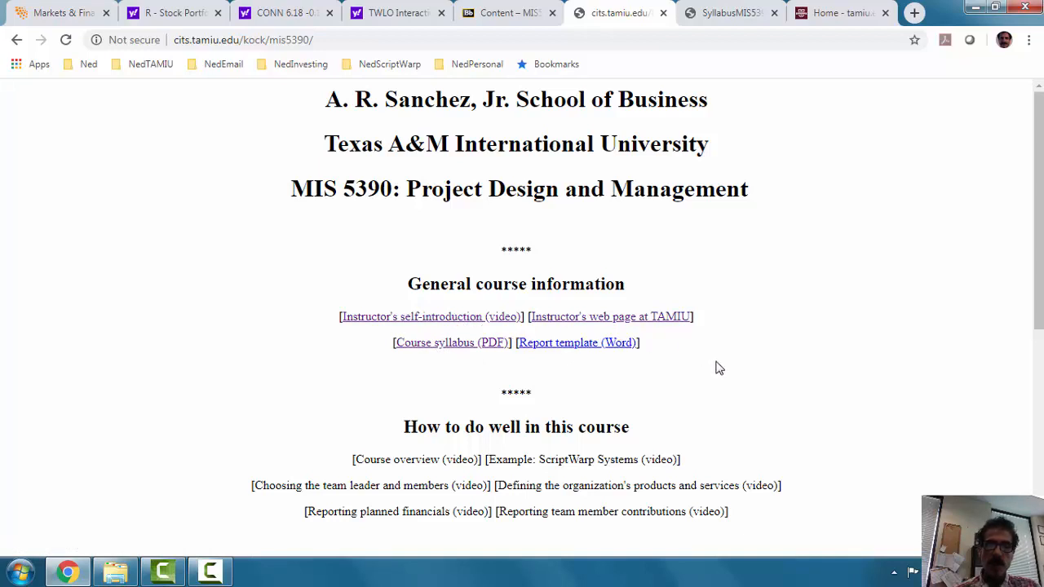
mouse_move(708, 333)
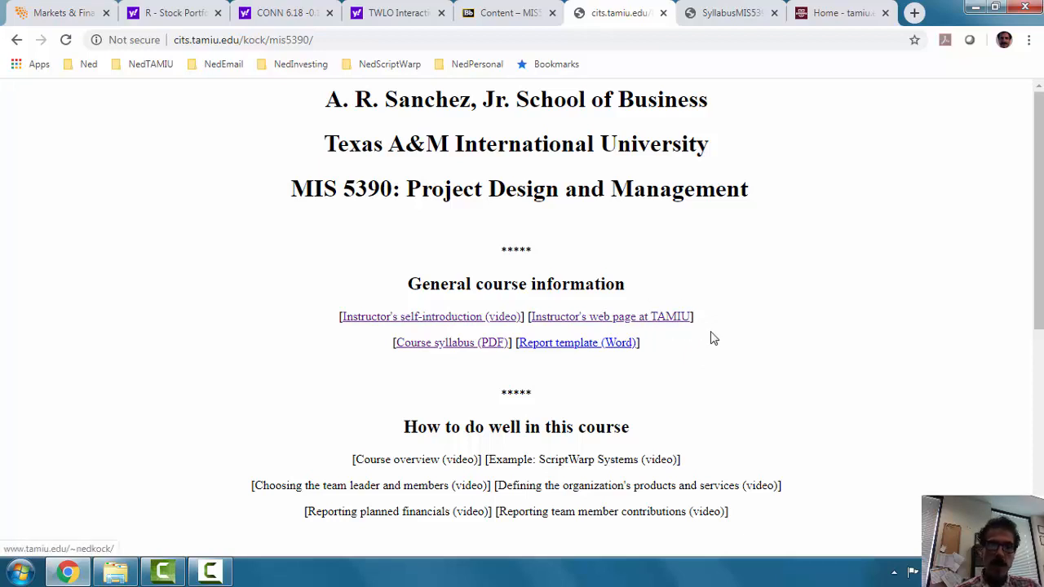
mouse_move(718, 341)
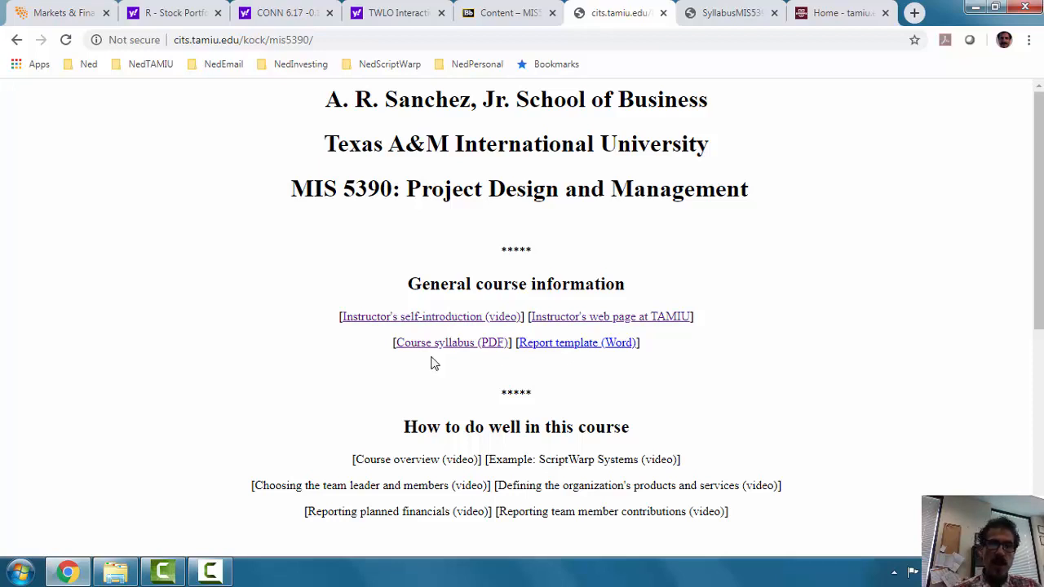
mouse_move(577, 342)
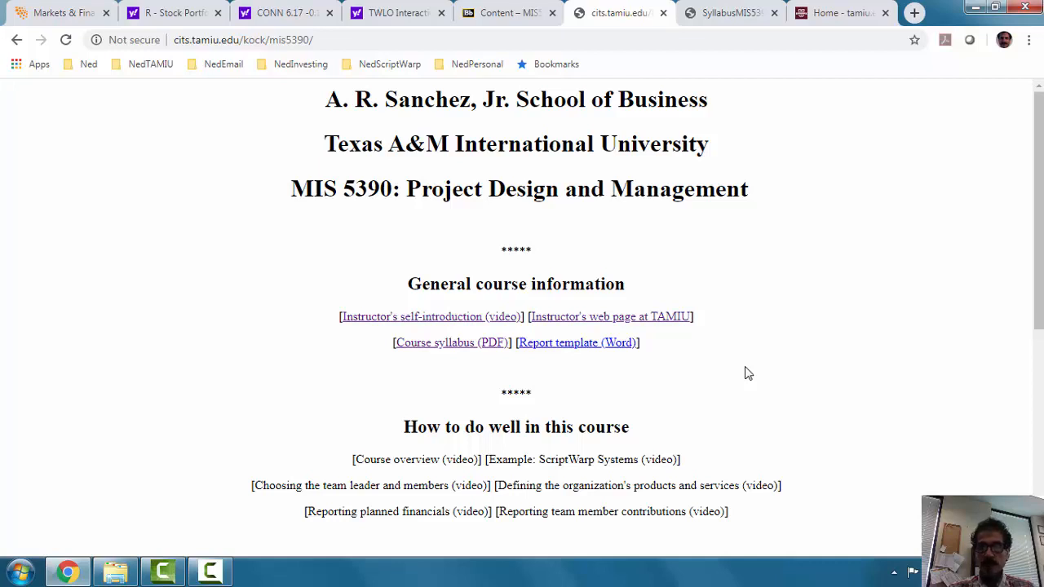
mouse_move(616, 342)
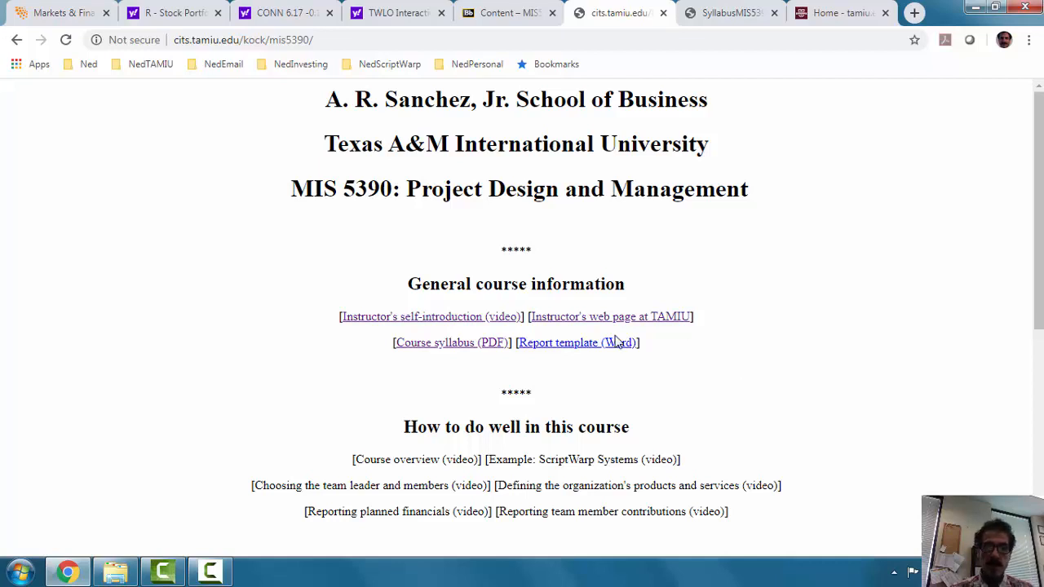
mouse_move(801, 352)
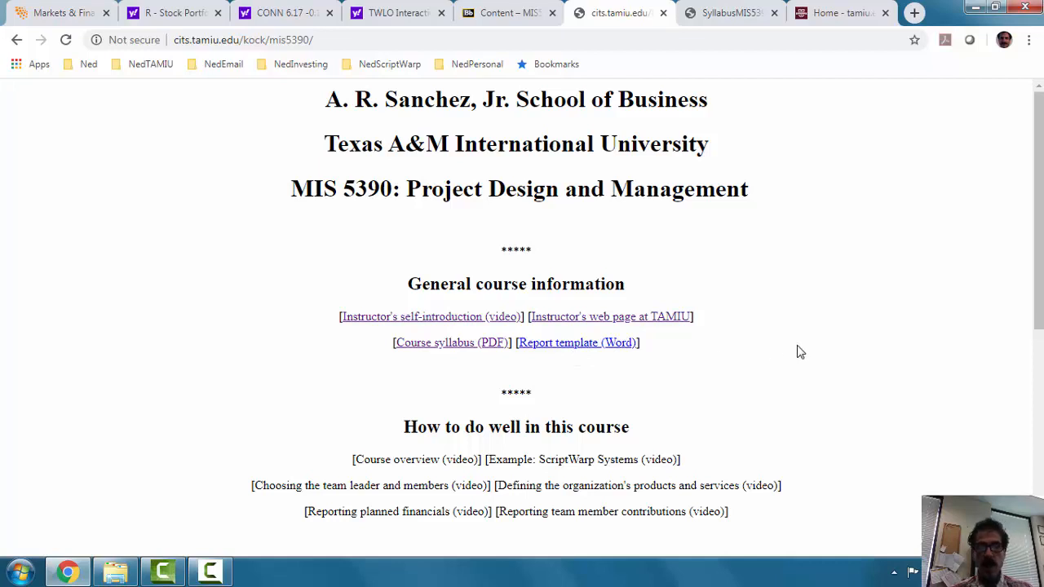
Step: Scroll the course page down to the ScriptWarp Systems and model logistics companies sections
scroll("down", 3)
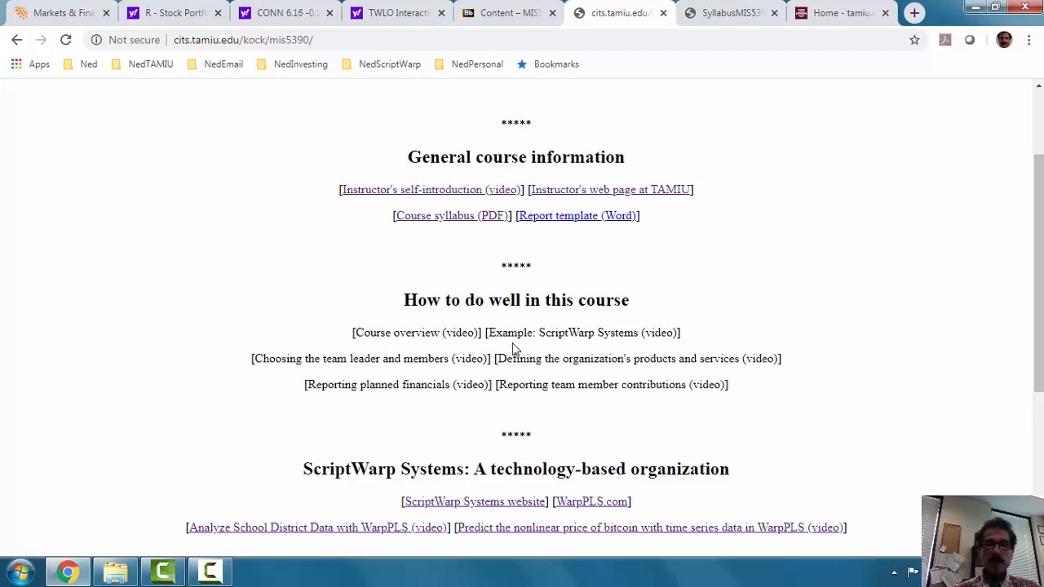
mouse_move(400, 349)
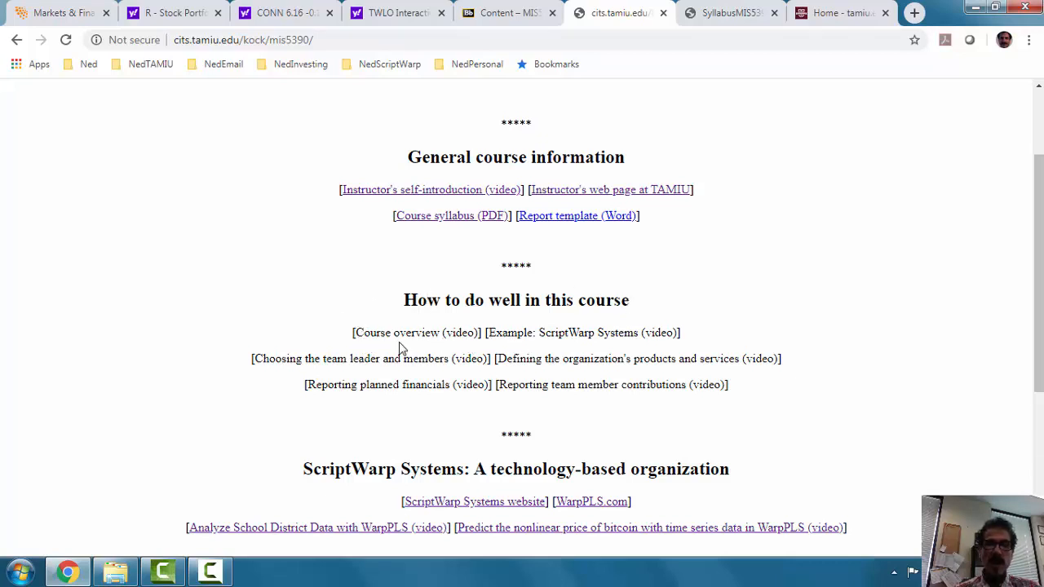
mouse_move(441, 297)
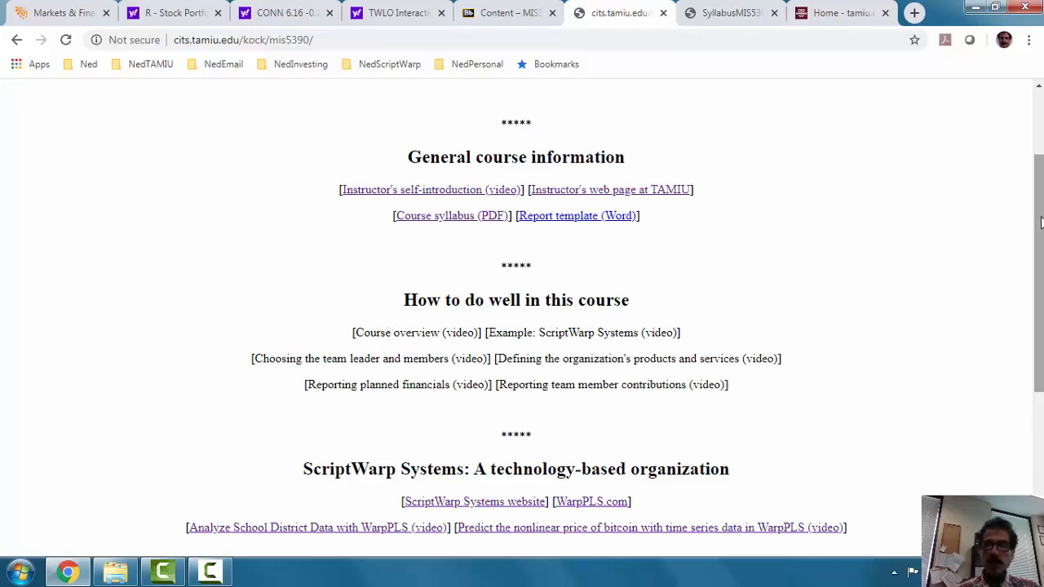
scroll("down", 3)
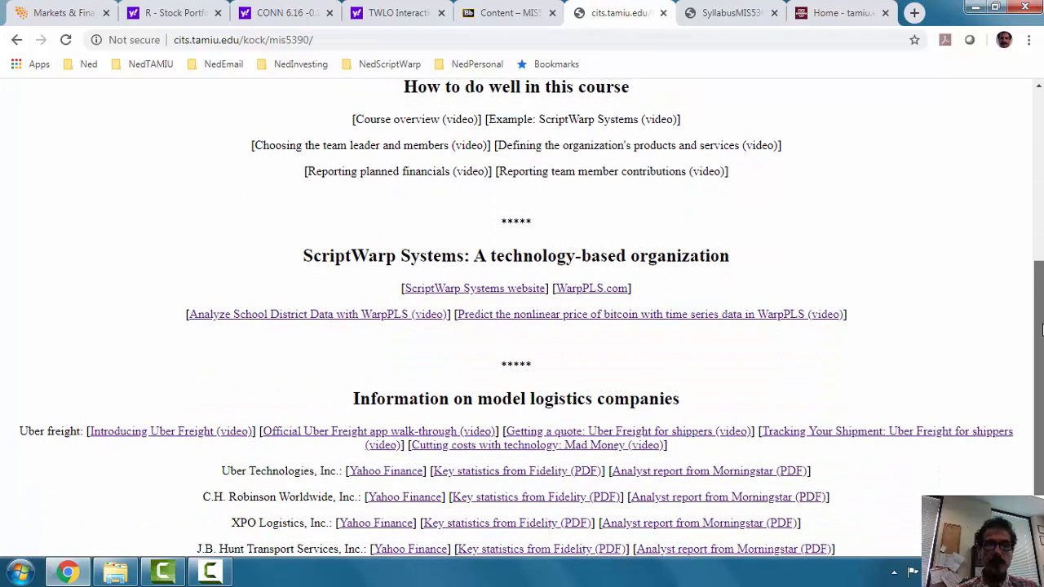
mouse_move(675, 351)
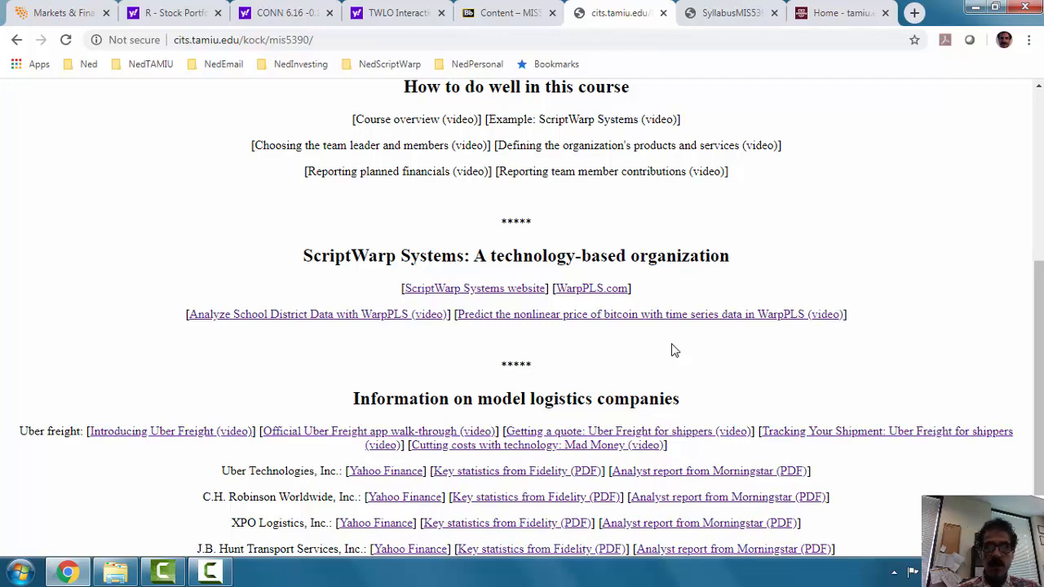
mouse_move(774, 357)
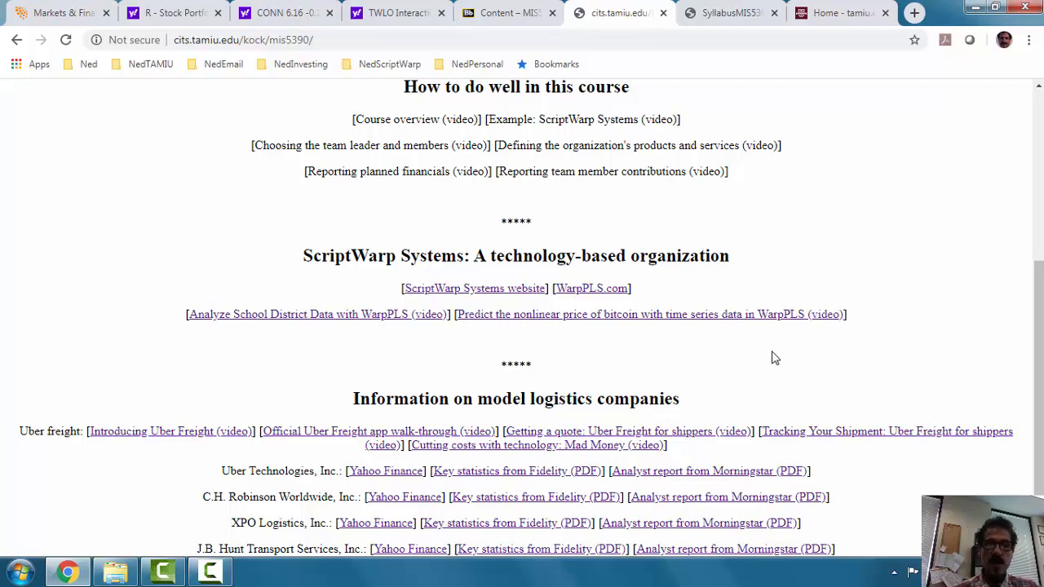
Step: Follow the Yahoo Finance link for C.H. Robinson Worldwide (CHRW) from the logistics companies list
scroll("down", 3)
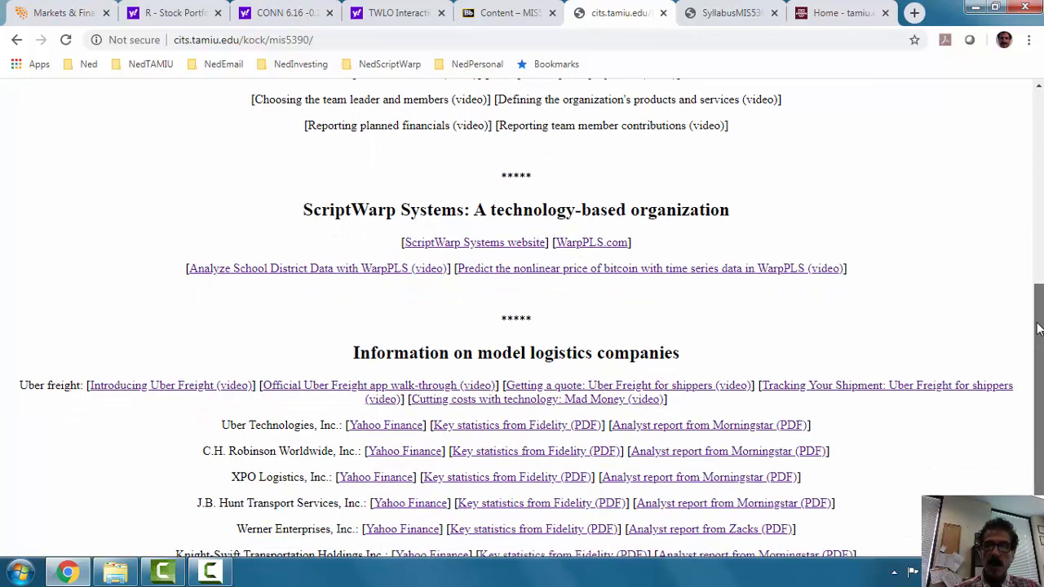
scroll("down", 3)
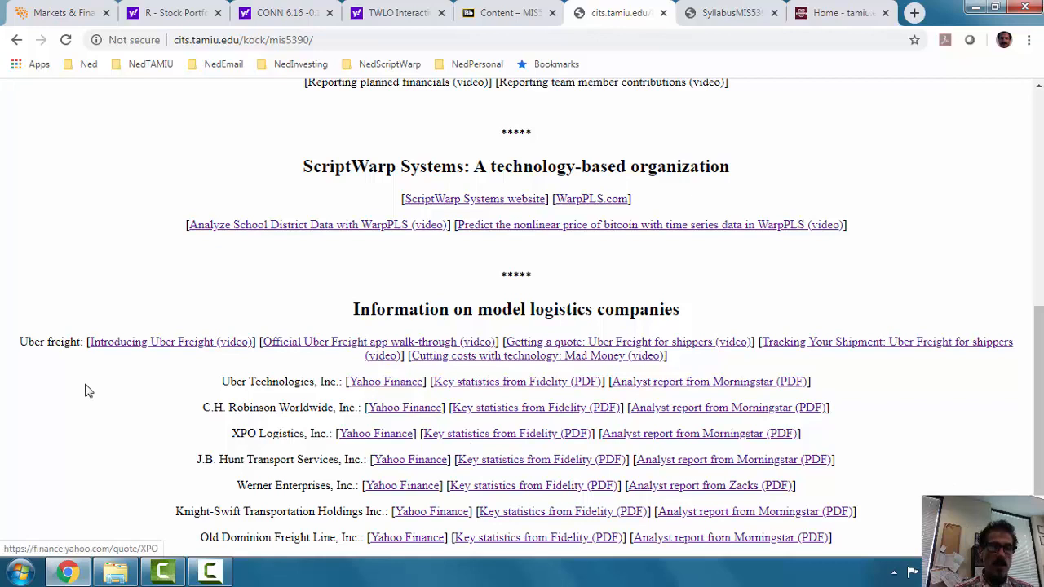
mouse_move(88, 365)
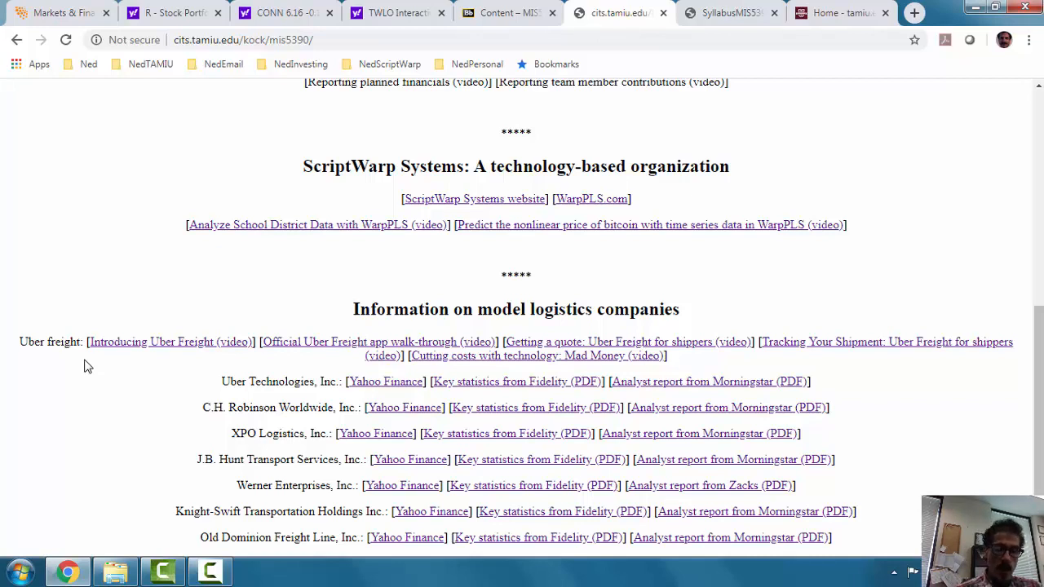
mouse_move(453, 372)
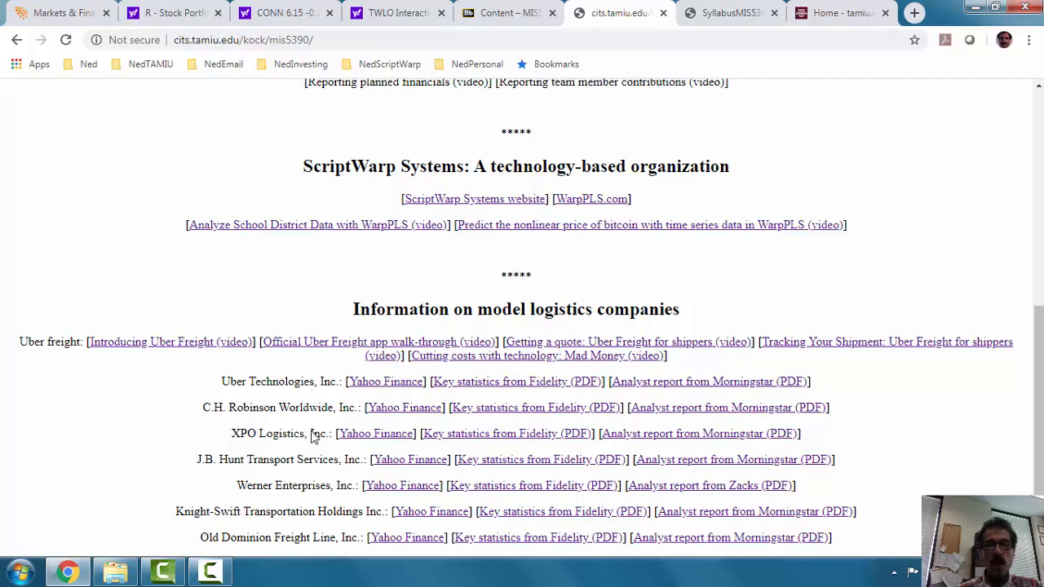
mouse_move(111, 366)
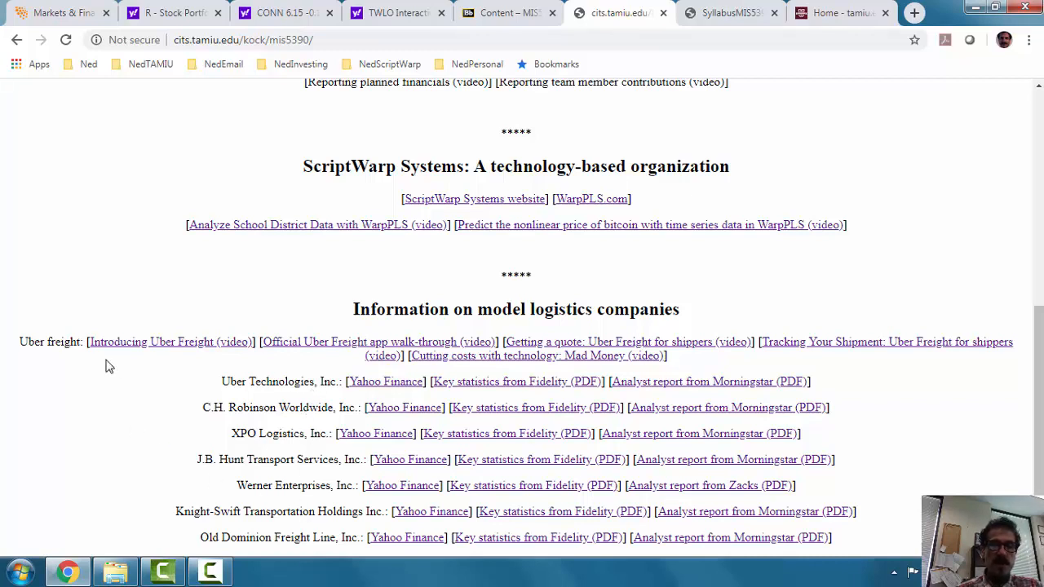
mouse_move(248, 363)
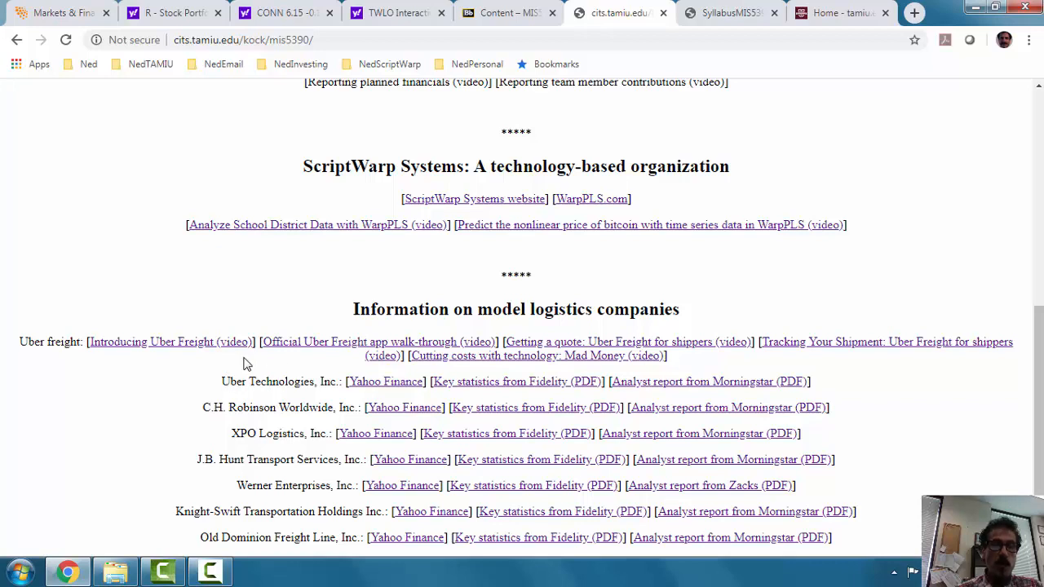
mouse_move(165, 387)
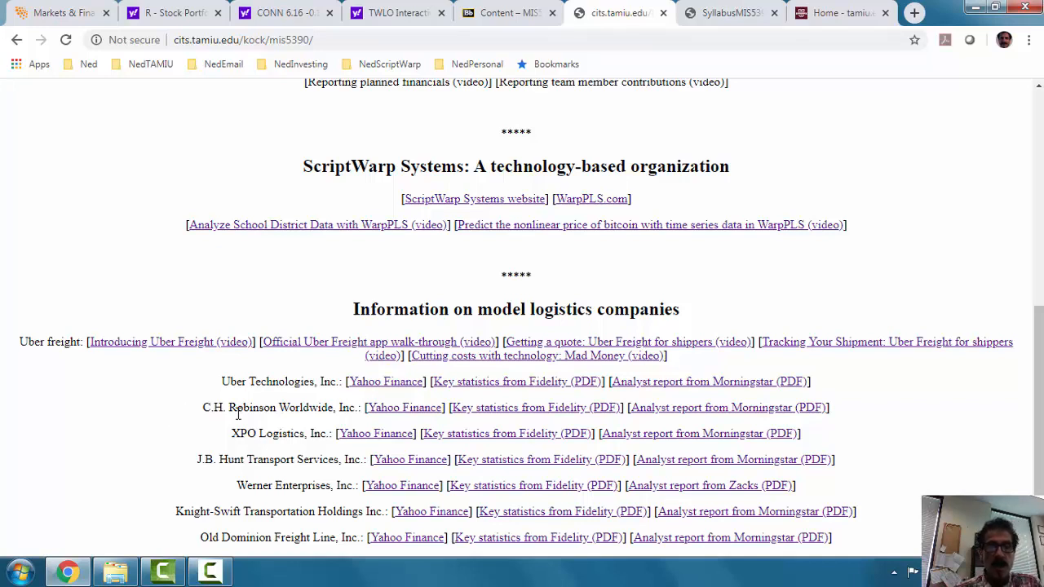
mouse_move(84, 358)
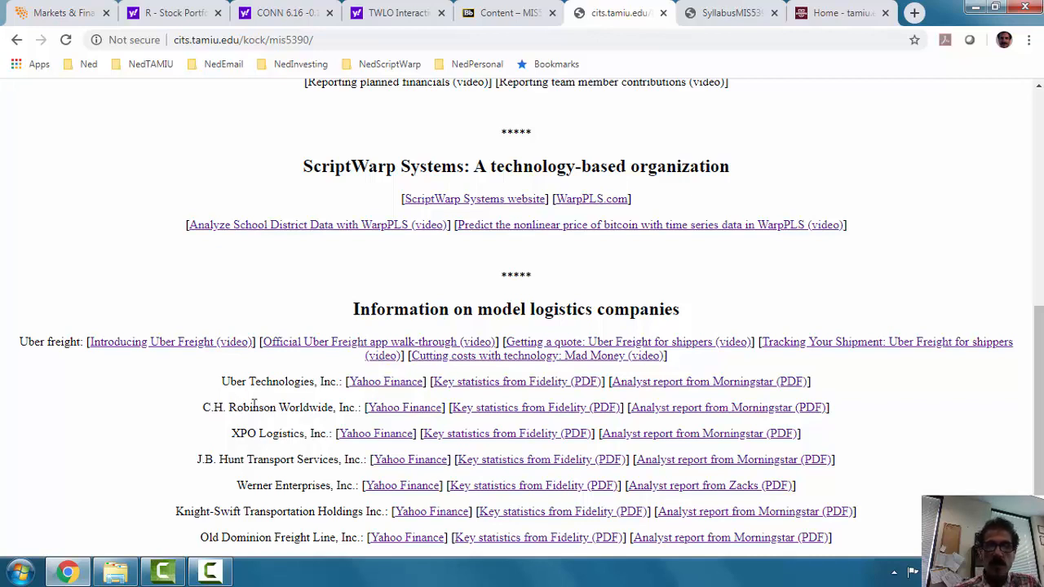
mouse_move(179, 421)
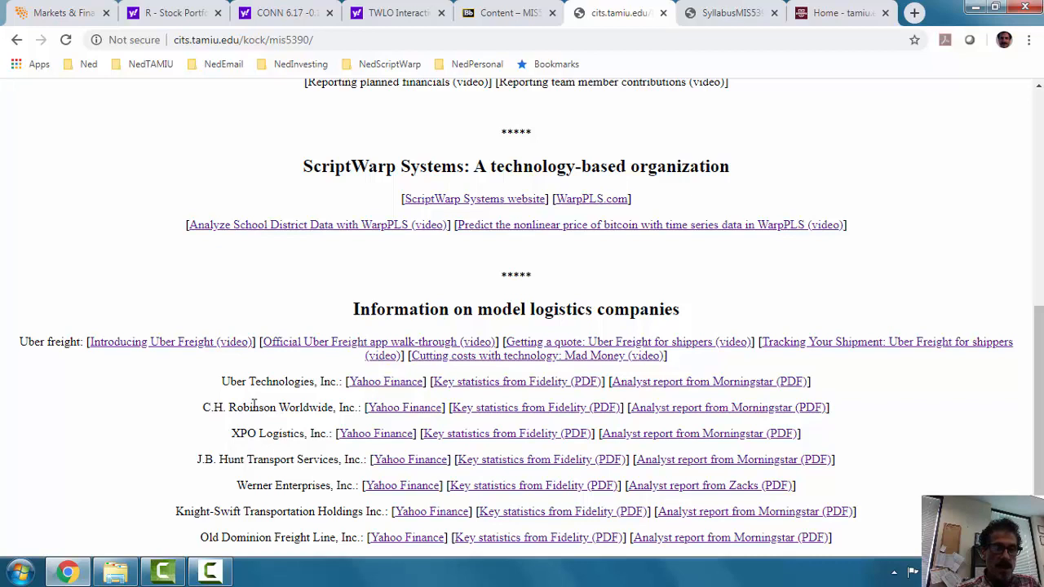
mouse_move(308, 448)
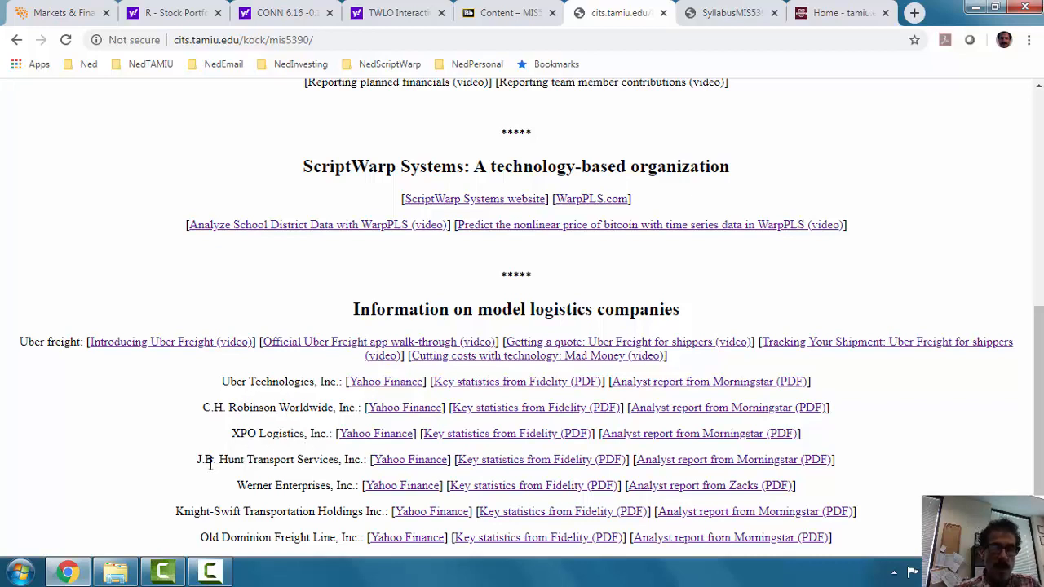
mouse_move(194, 512)
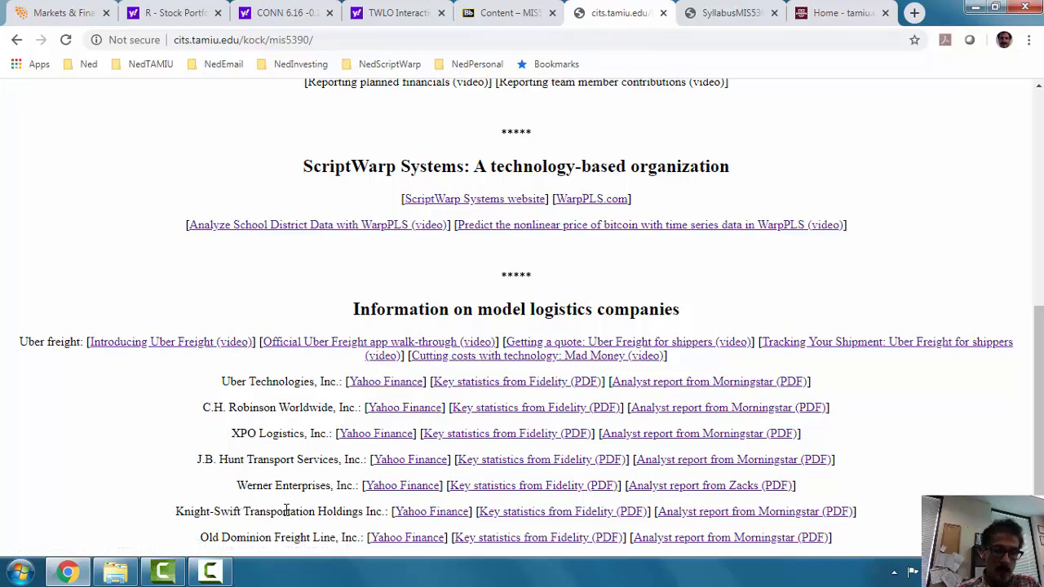
mouse_move(88, 441)
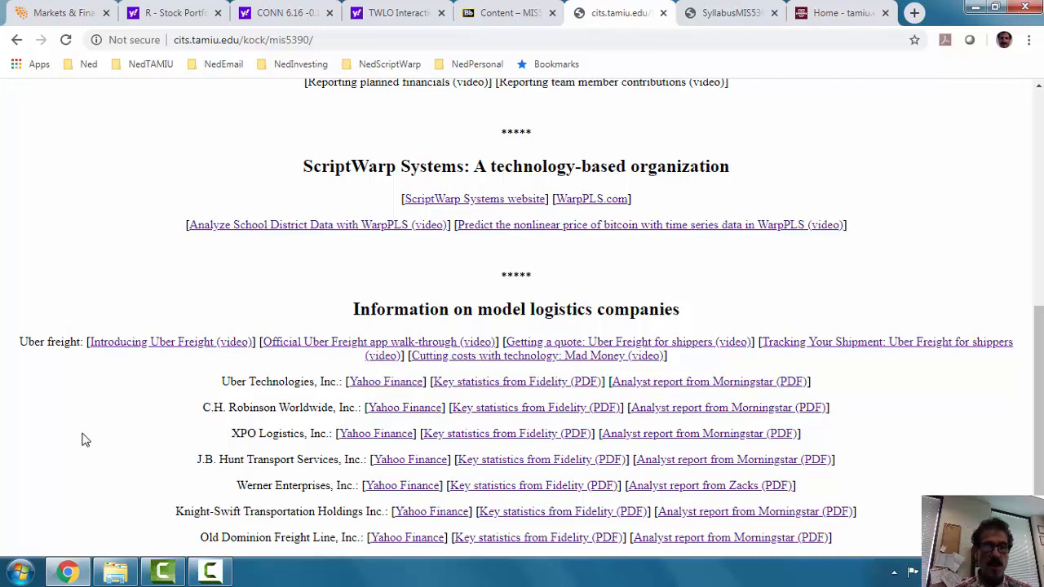
mouse_move(98, 451)
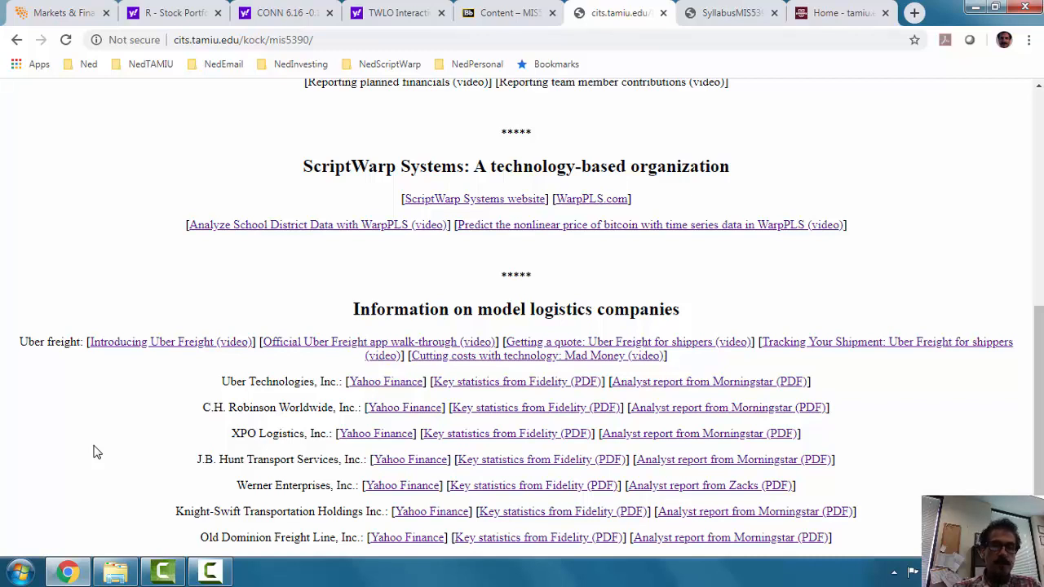
mouse_move(238, 408)
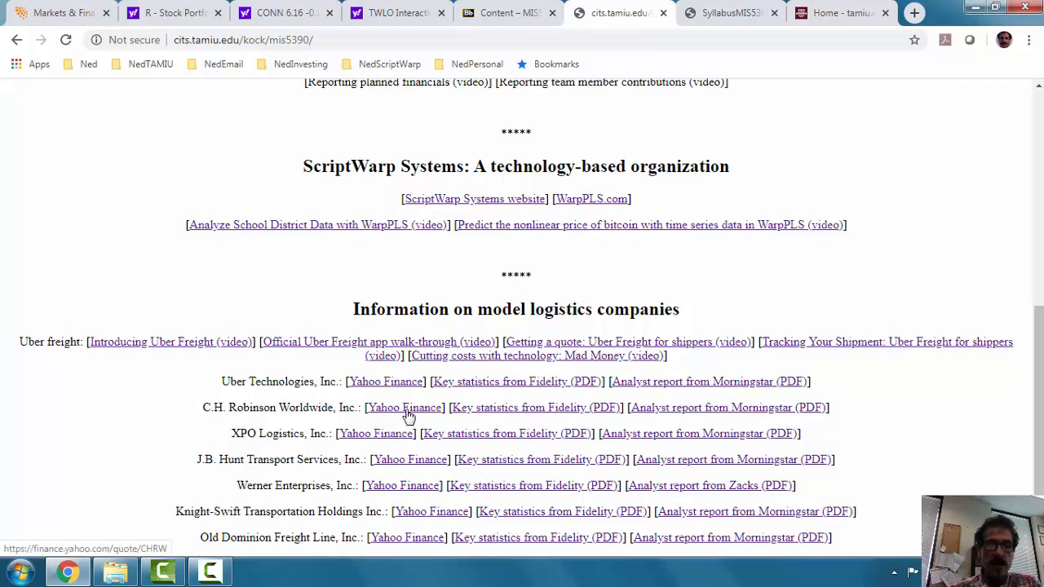
left_click(404, 408)
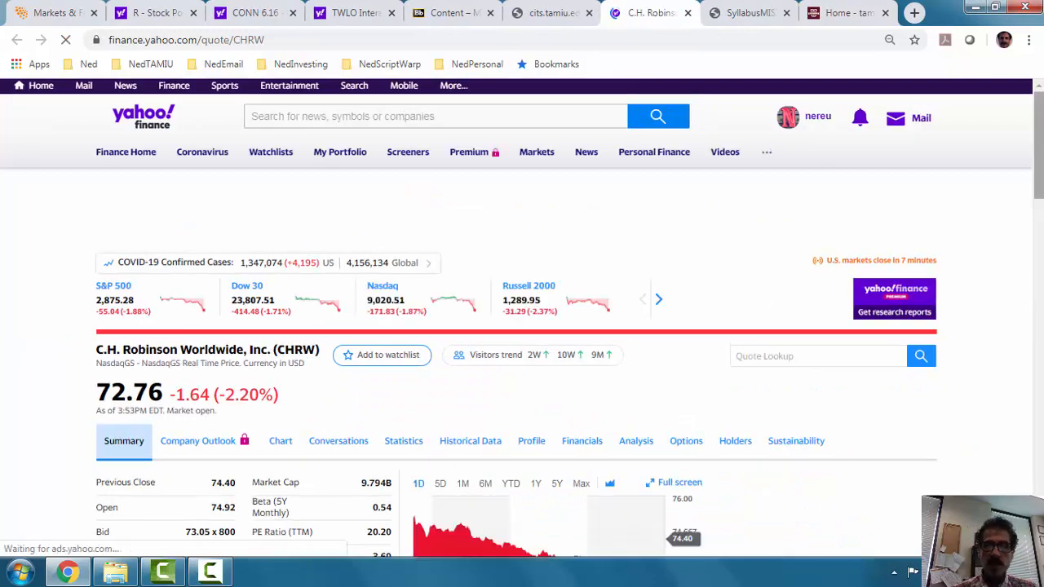
scroll("down", 3)
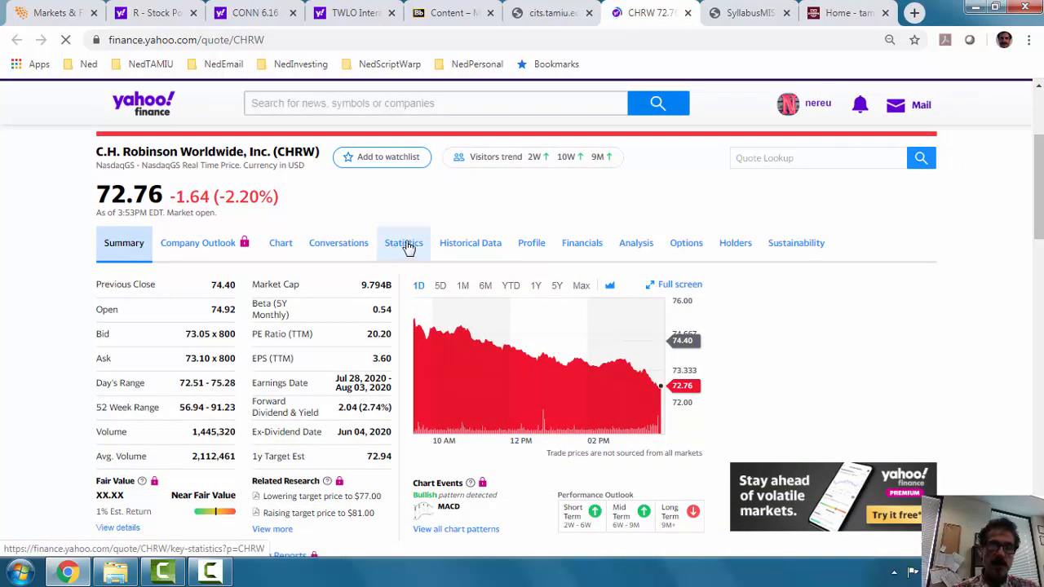
Step: Browse CHRW's Statistics page for valuation and share figures, then return to the Blackboard Content tab
left_click(403, 242)
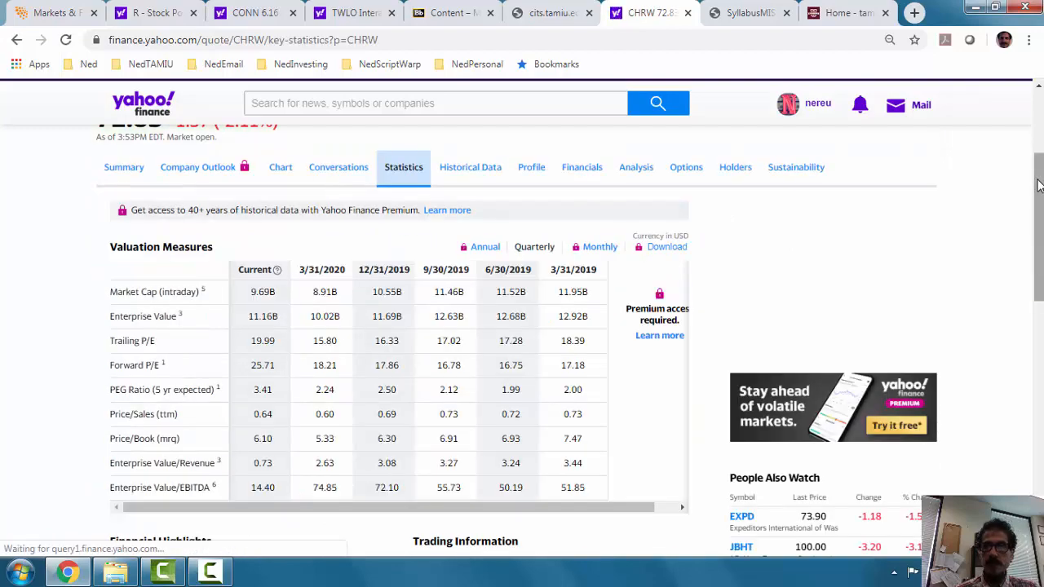
scroll("down", 3)
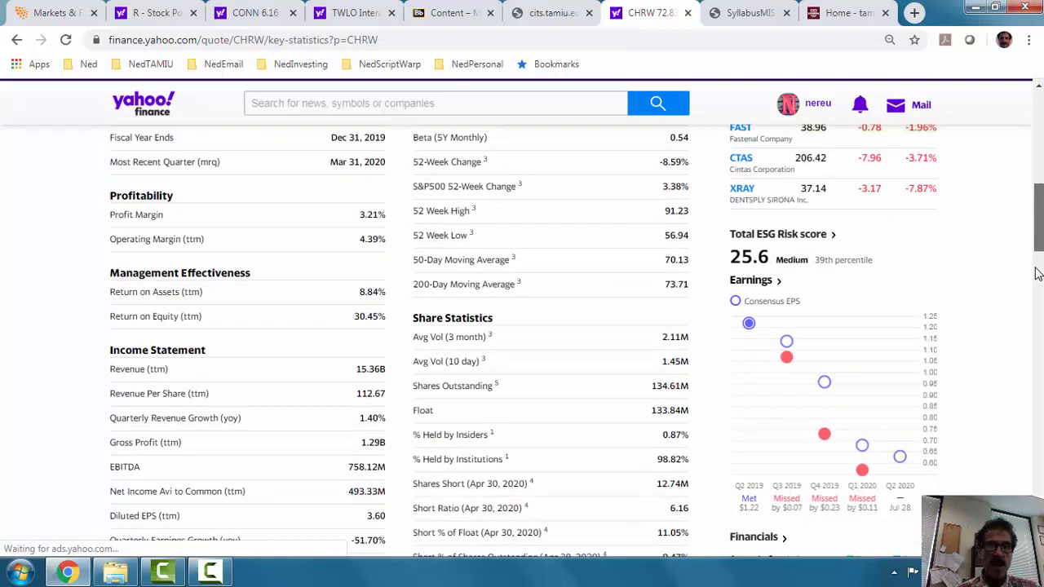
scroll("down", 3)
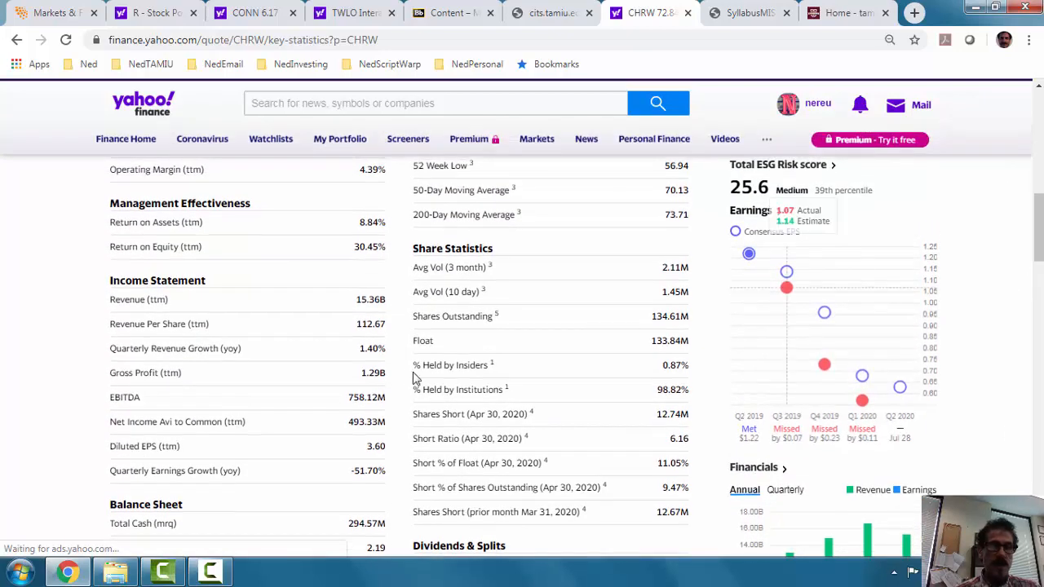
mouse_move(365, 300)
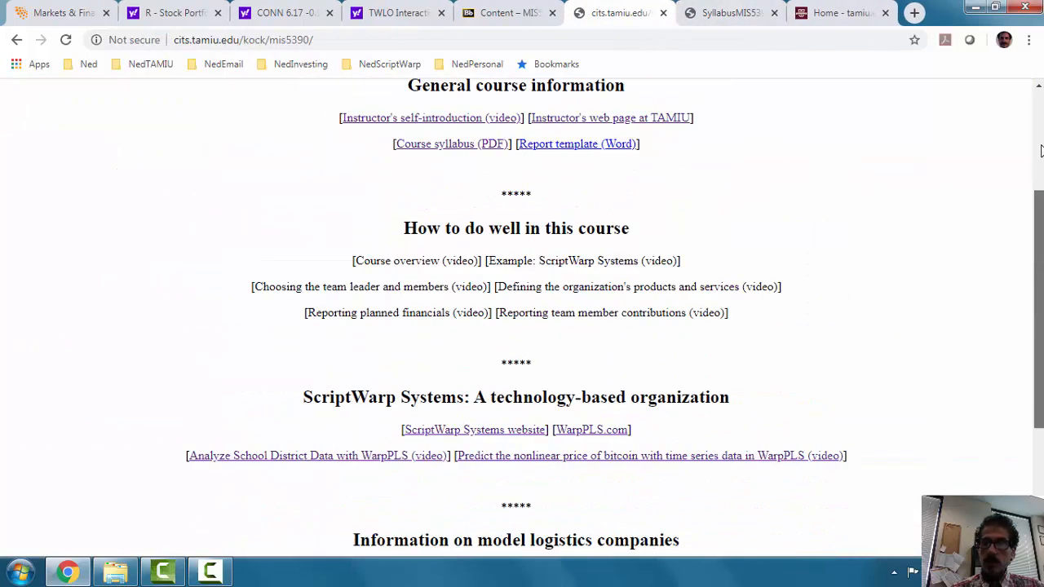
left_click(505, 13)
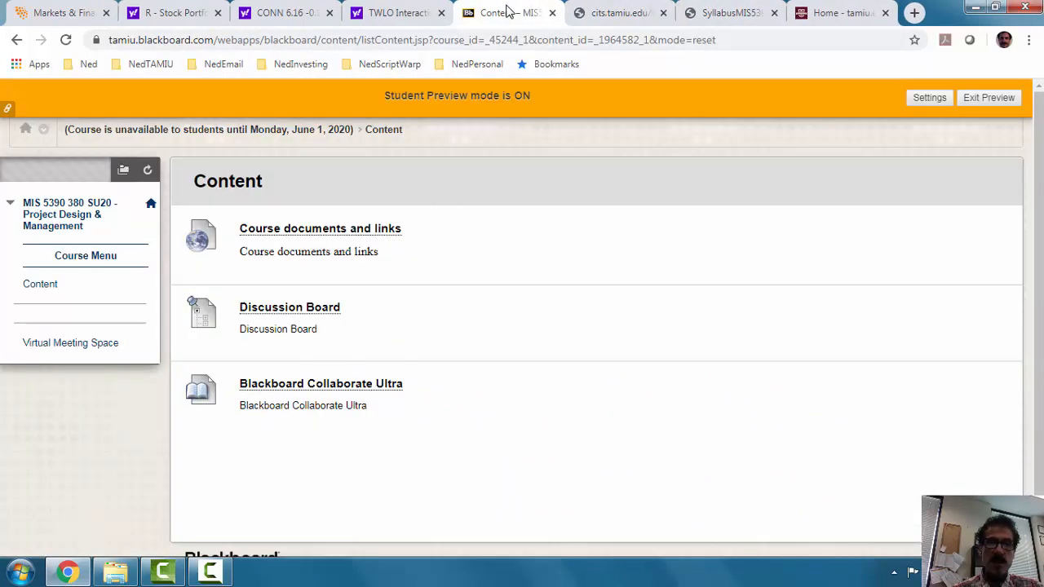
mouse_move(290, 313)
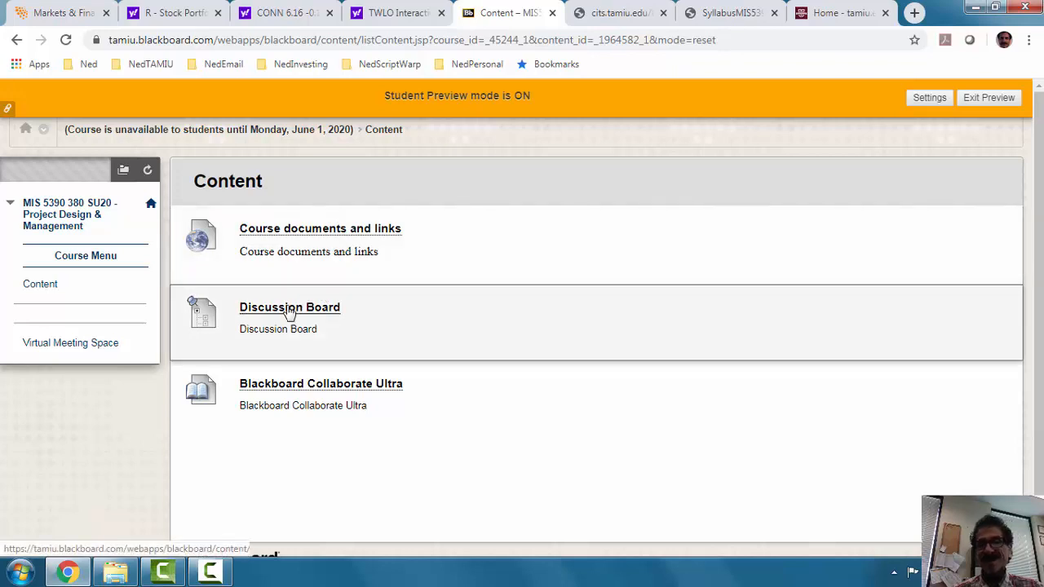
Step: Open the Discussion Board listing its four forums, including Q&A and student teams' information
left_click(290, 306)
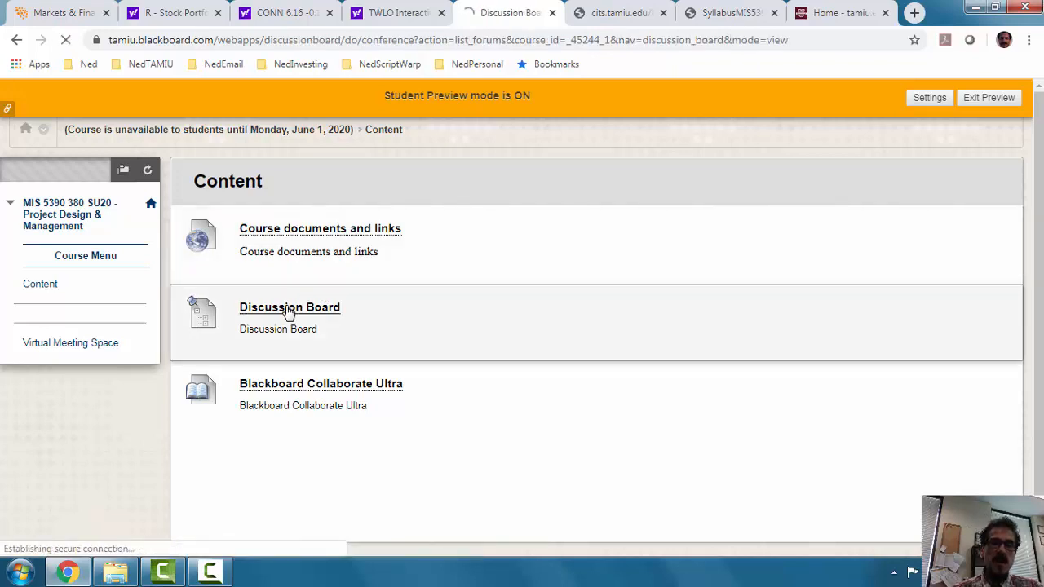
left_click(290, 307)
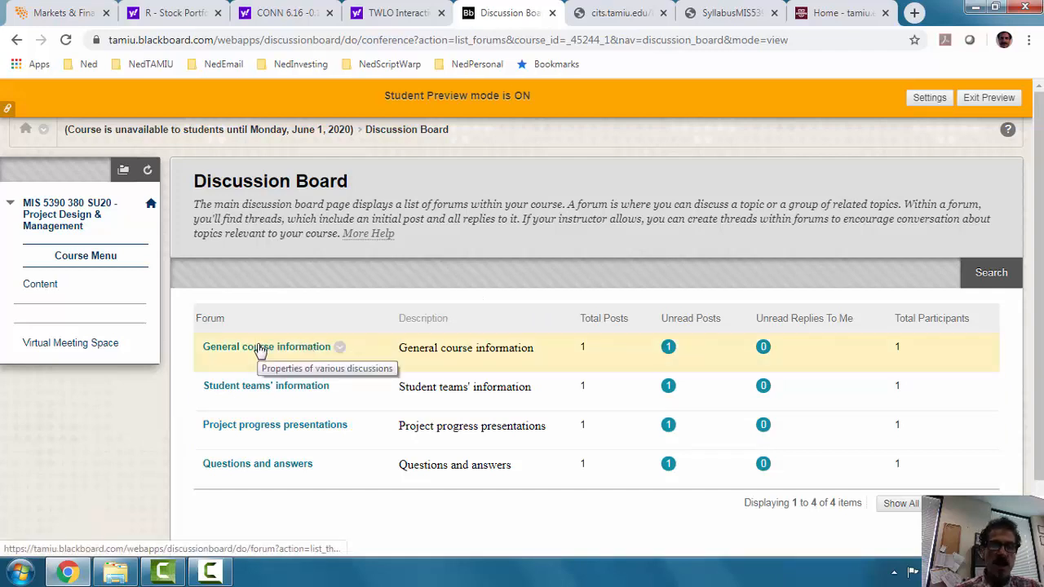
mouse_move(297, 366)
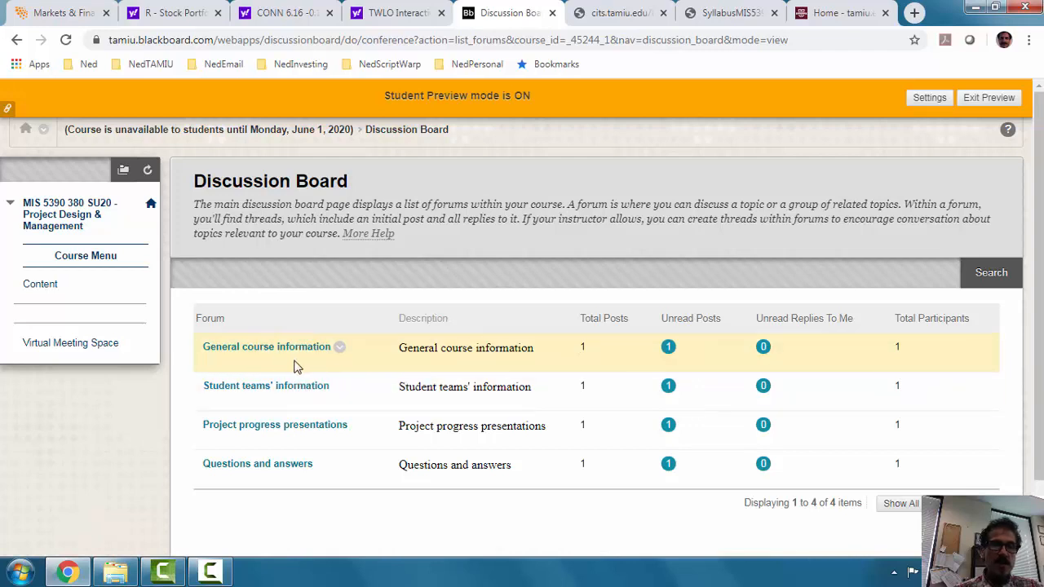
mouse_move(300, 365)
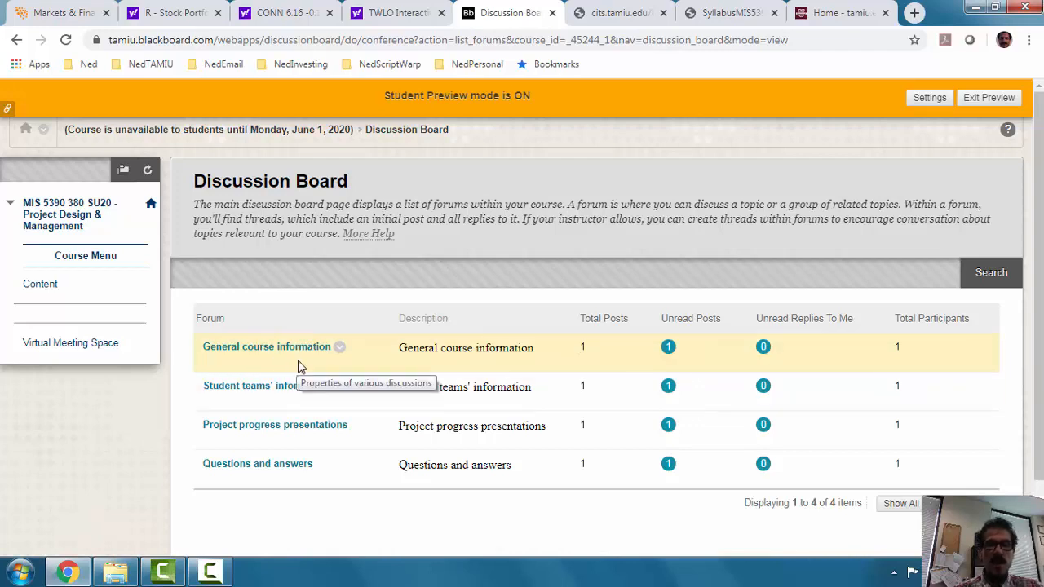
mouse_move(385, 297)
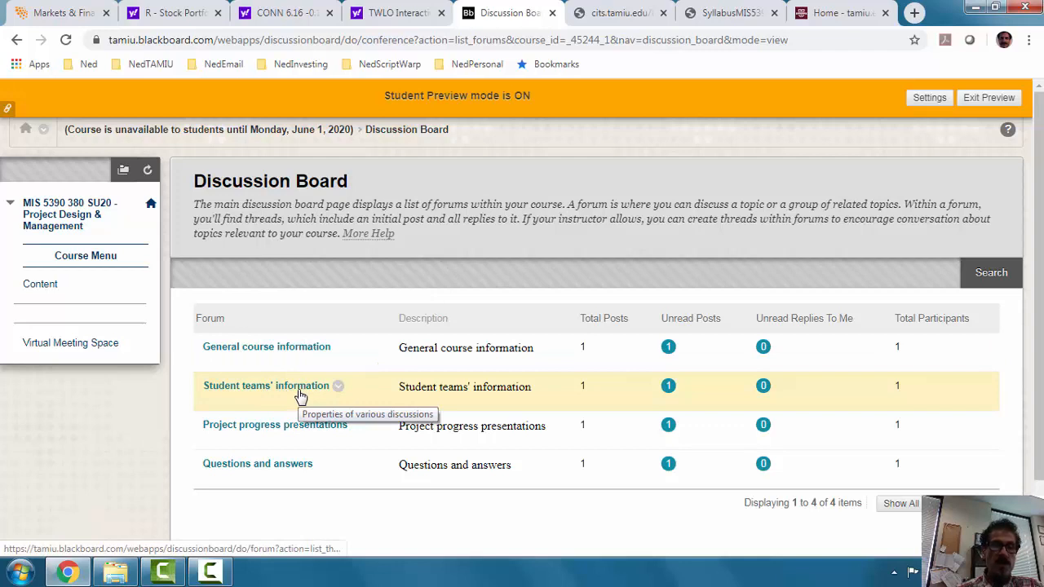
mouse_move(271, 427)
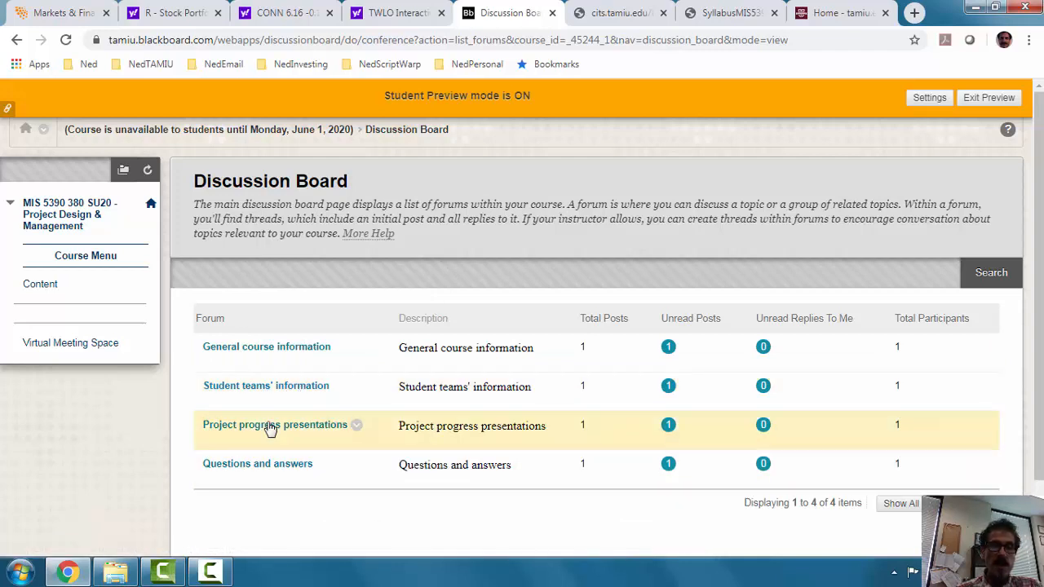
mouse_move(318, 440)
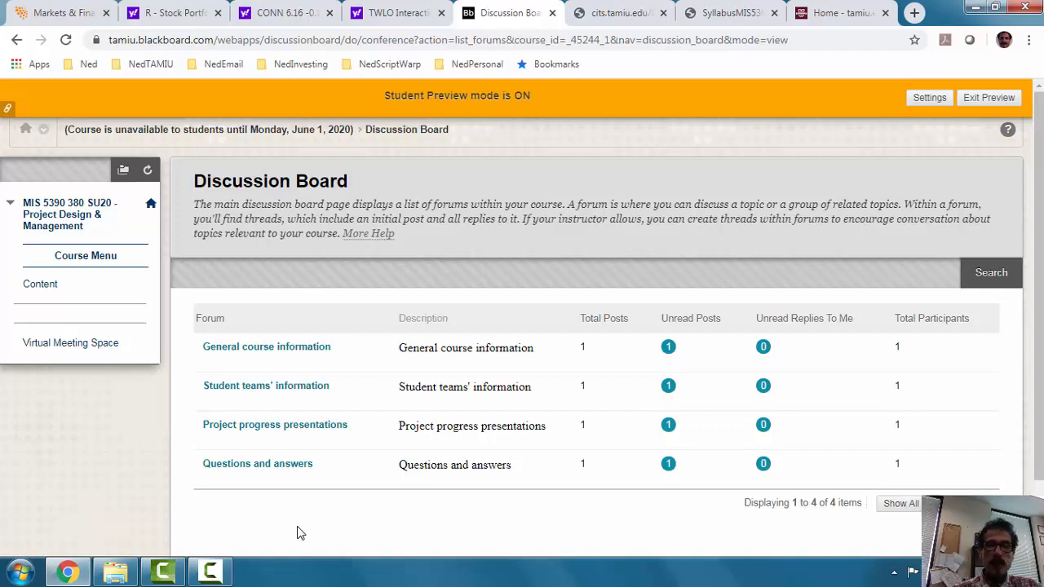
mouse_move(40, 283)
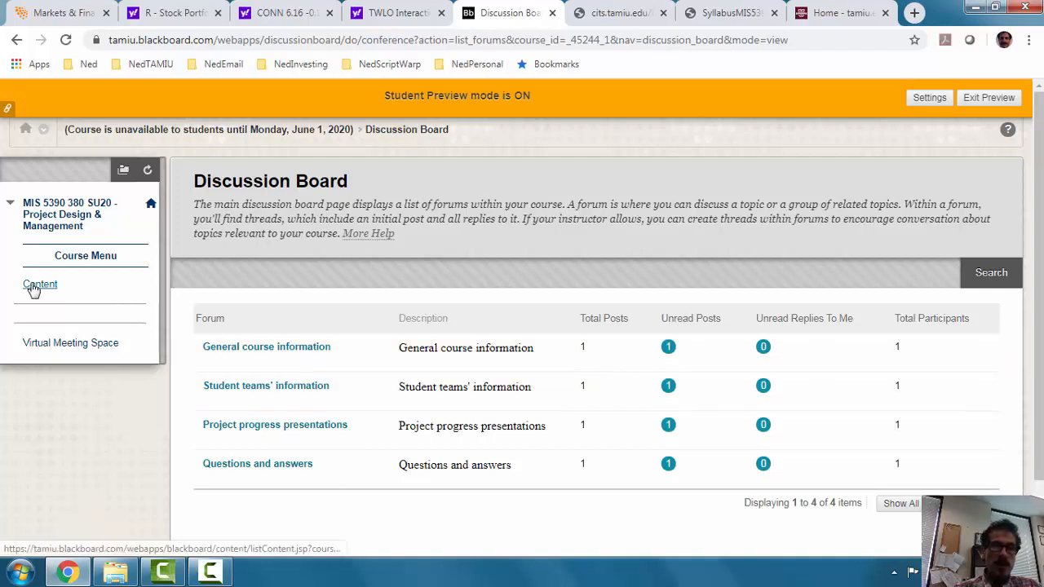
Step: Open Blackboard Collaborate Ultra's Sessions page and view the MIS 5390 course room details
left_click(39, 284)
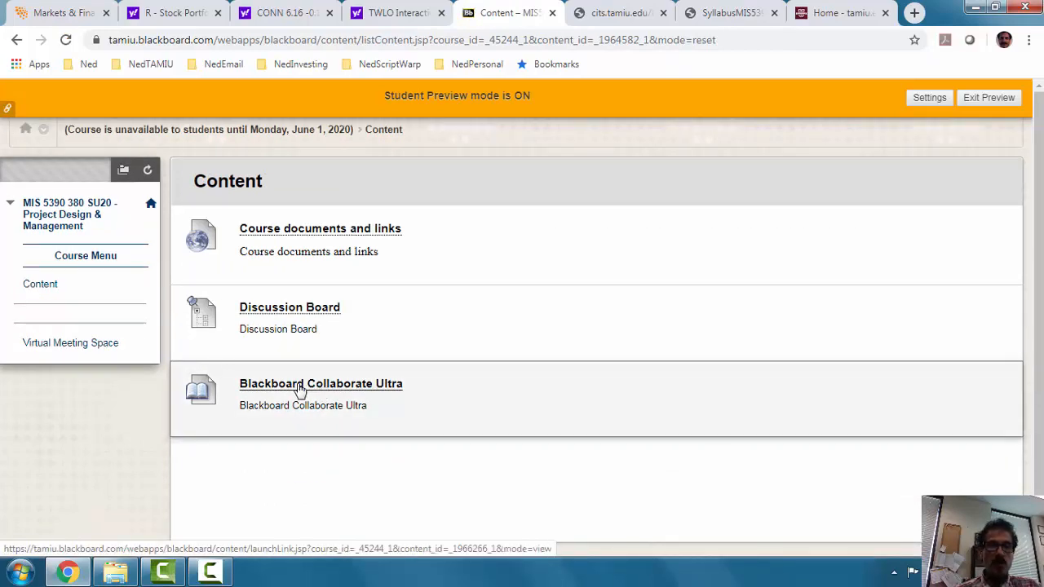
left_click(320, 383)
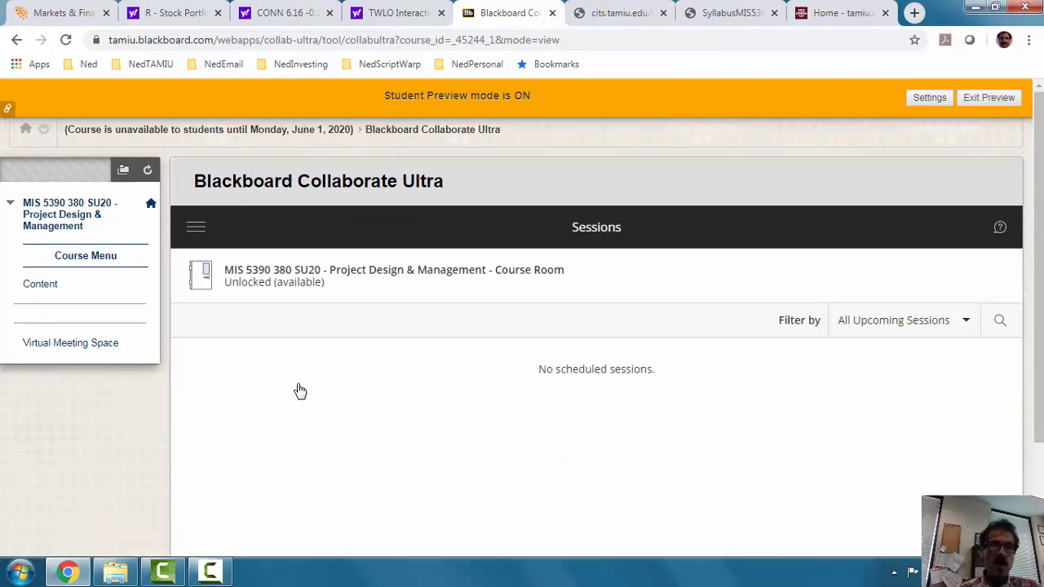
left_click(393, 274)
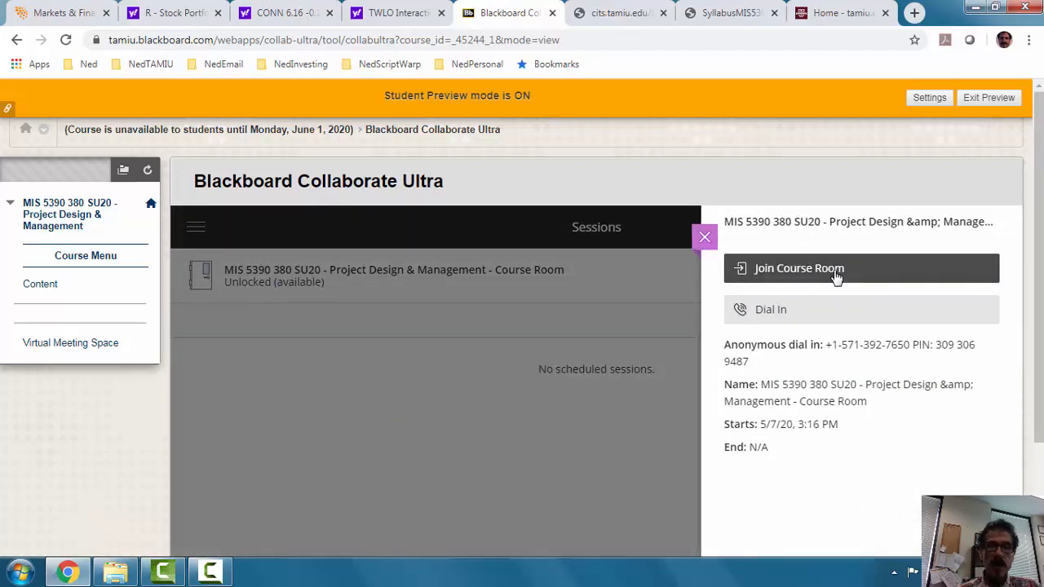
mouse_move(441, 543)
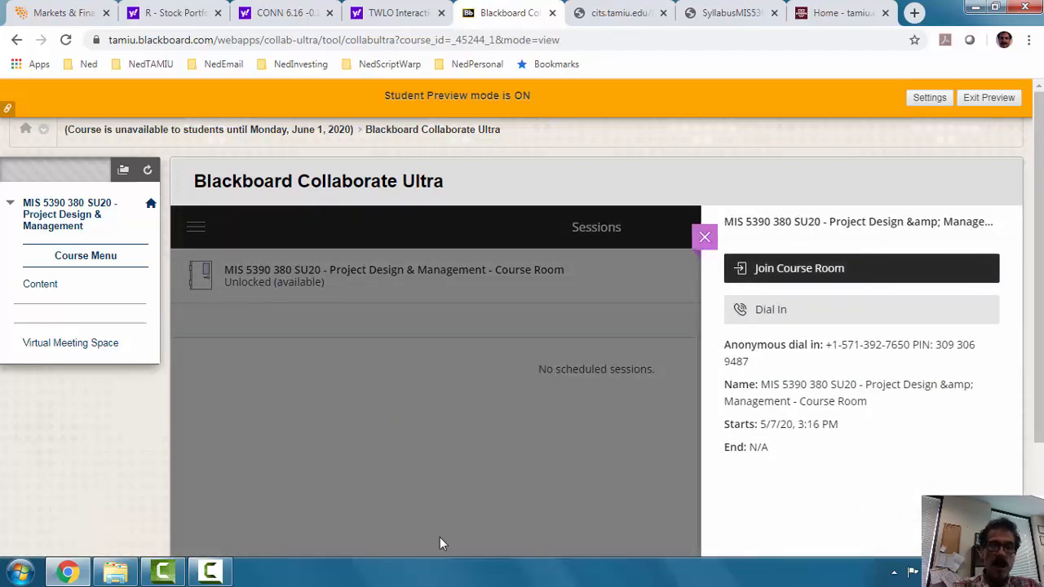
mouse_move(593, 396)
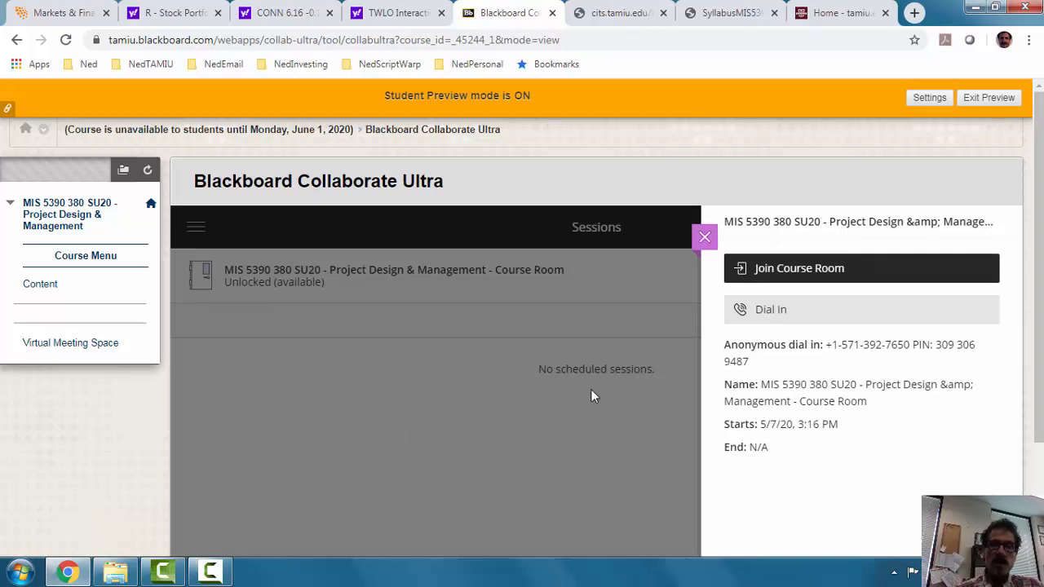
left_click(705, 238)
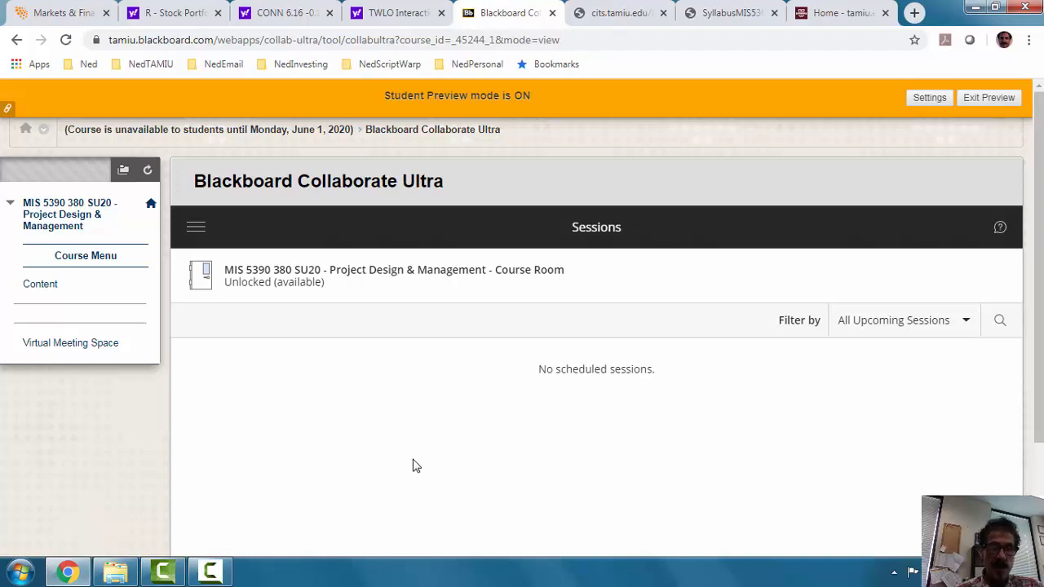
mouse_move(39, 284)
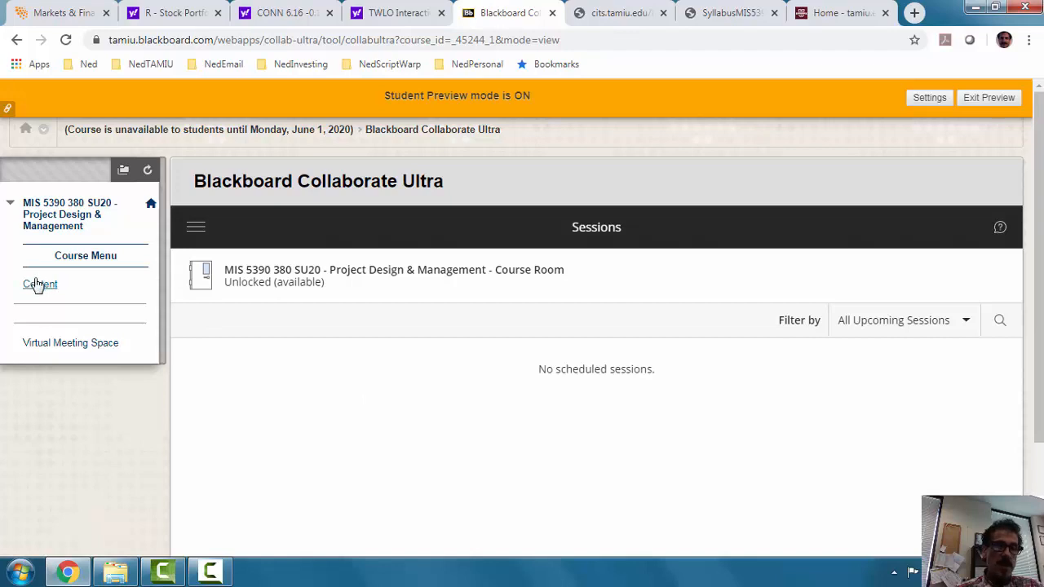
Step: Return to Content and follow Course documents and links to the MIS 5390 syllabus PDF
left_click(39, 284)
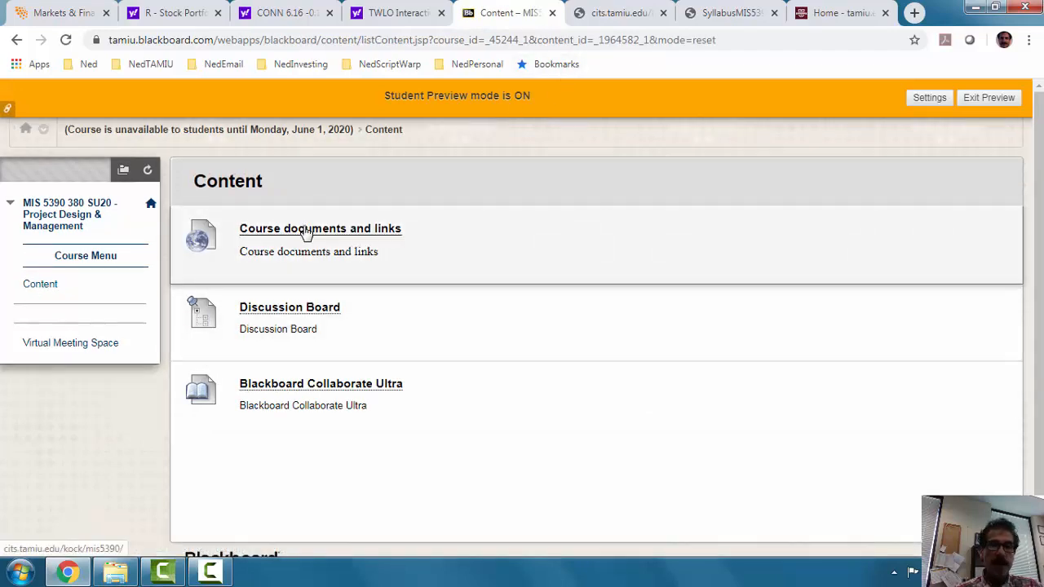
left_click(619, 13)
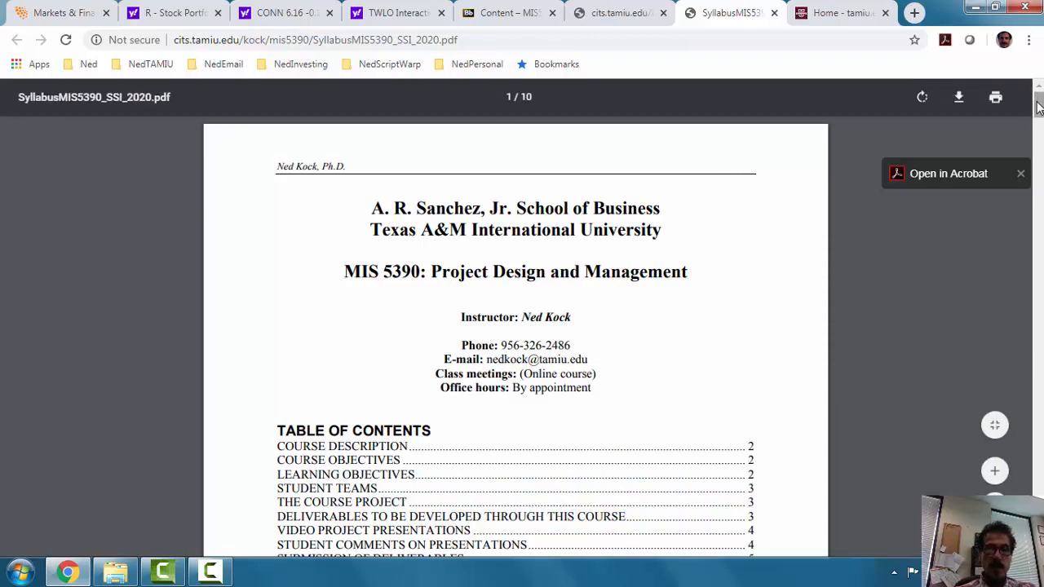
mouse_move(1035, 106)
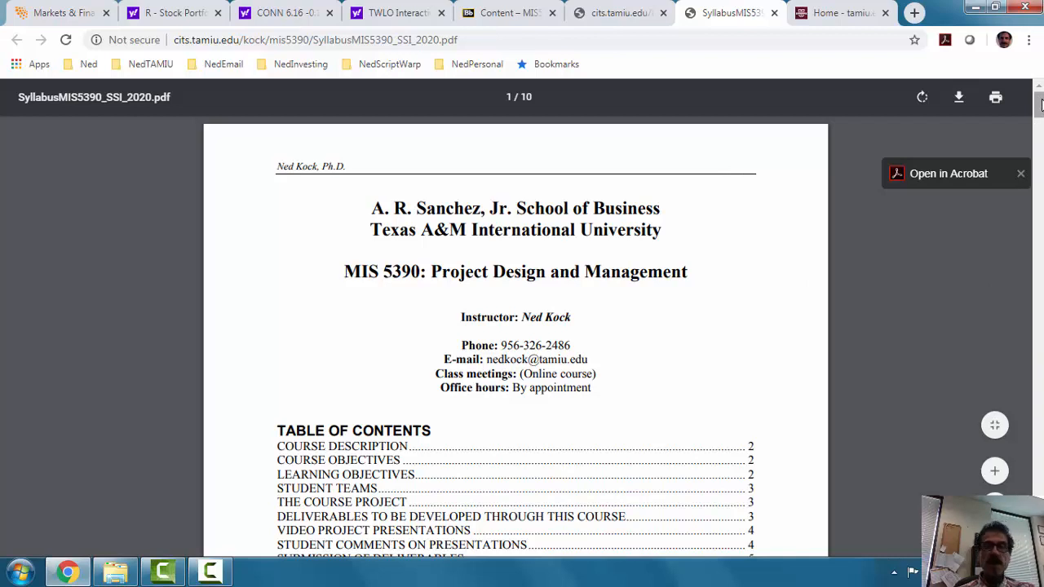
mouse_move(1037, 105)
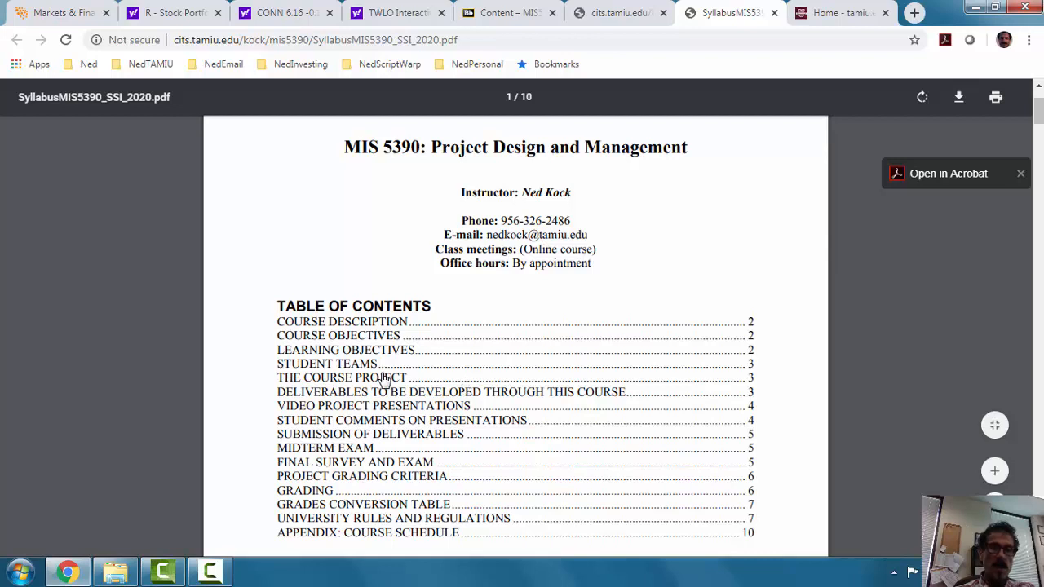
mouse_move(349, 388)
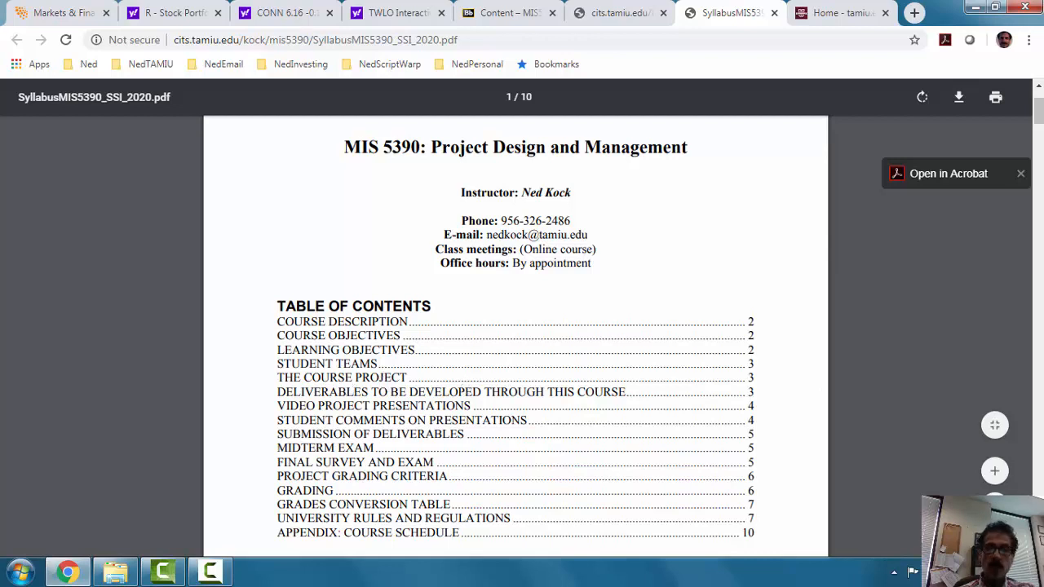
Step: Scroll the syllabus past the table of contents to page 3's Student Teams and Course Project sections
scroll("down", 3)
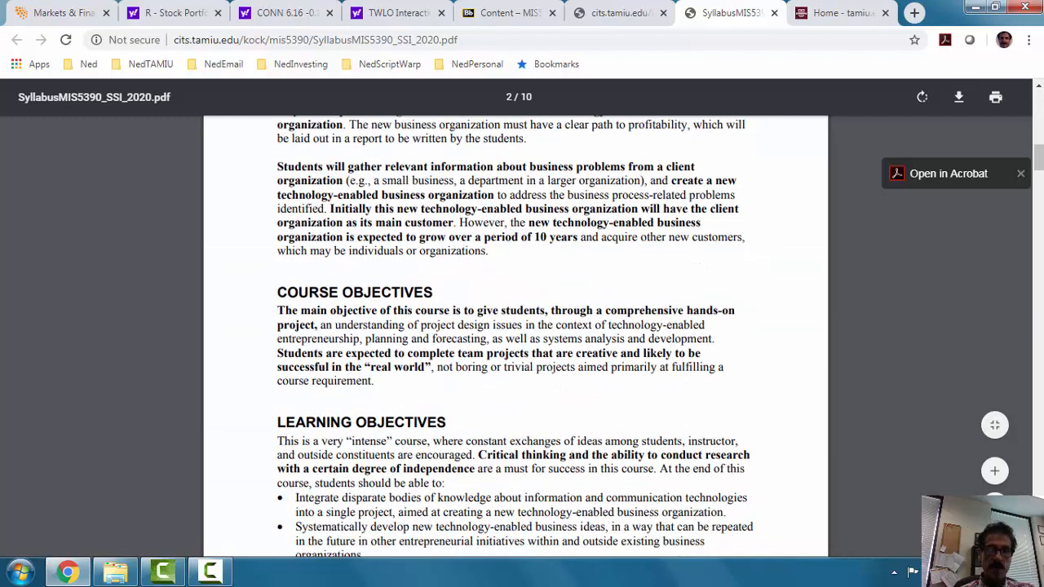
scroll("down", 3)
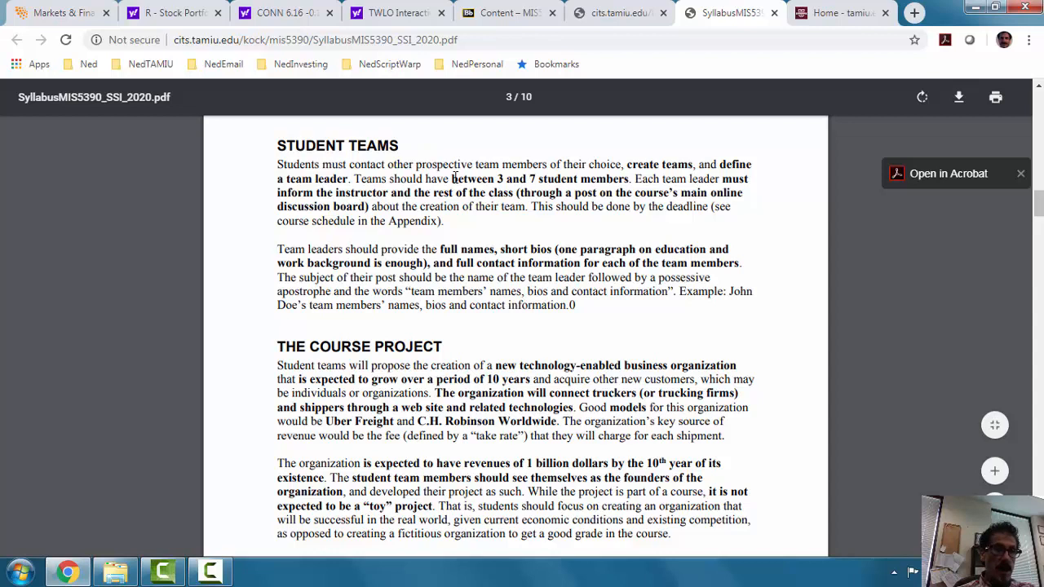
mouse_move(604, 256)
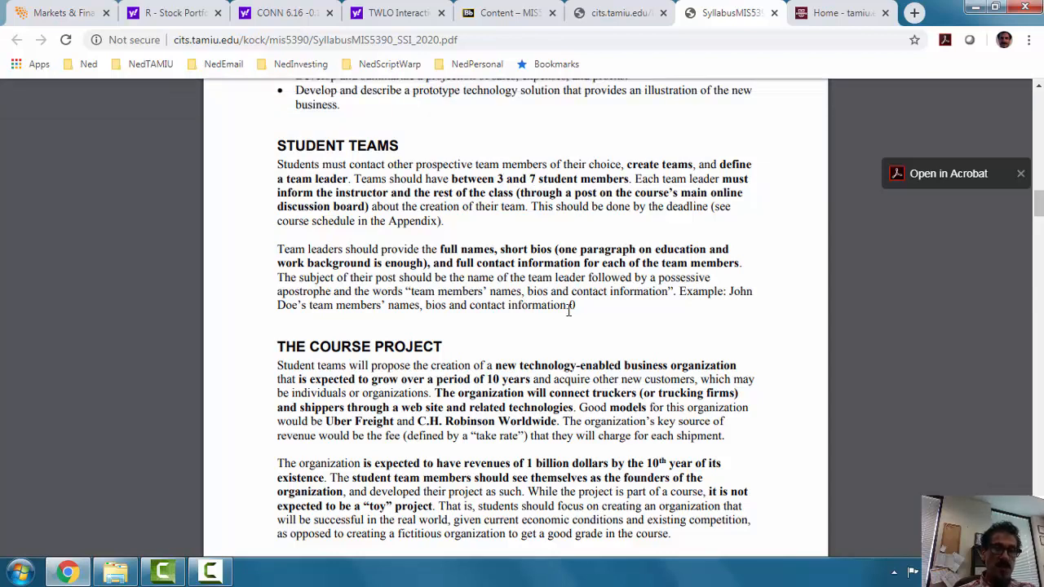
mouse_move(623, 305)
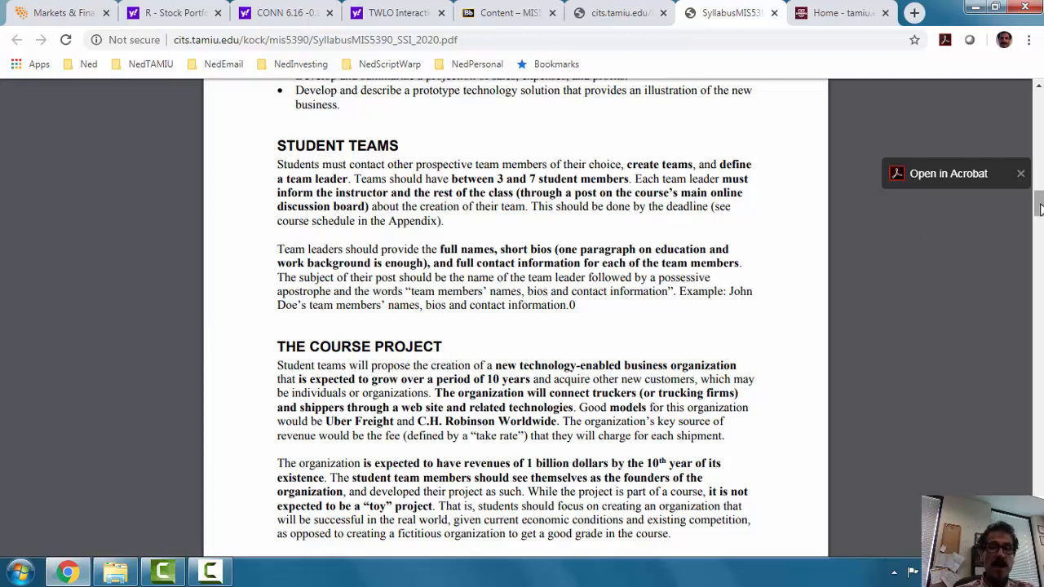
Step: Scroll so THE COURSE PROJECT heading sits at the top with Deliverables beginning below
scroll("down", 3)
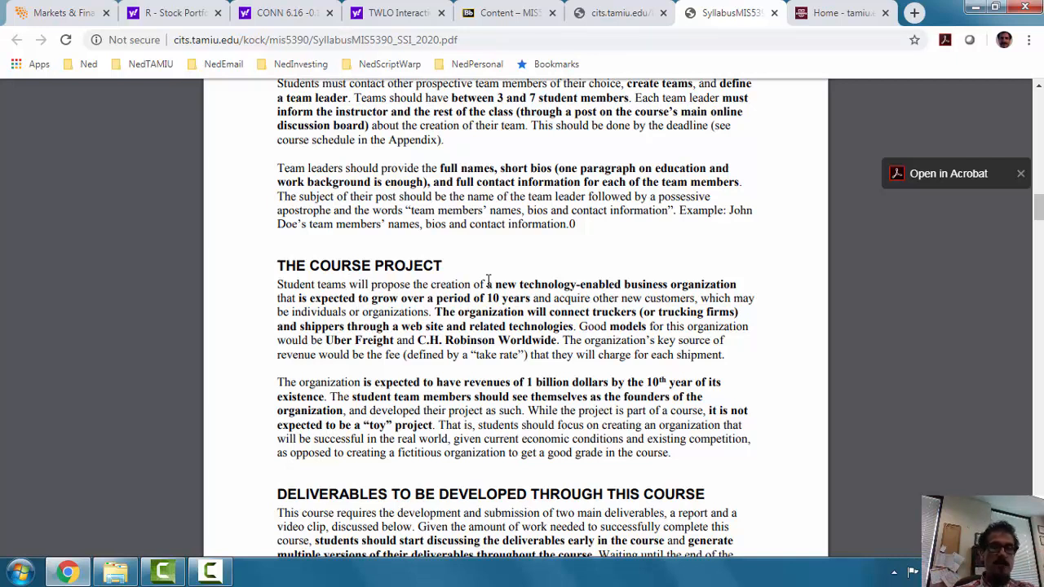
mouse_move(834, 316)
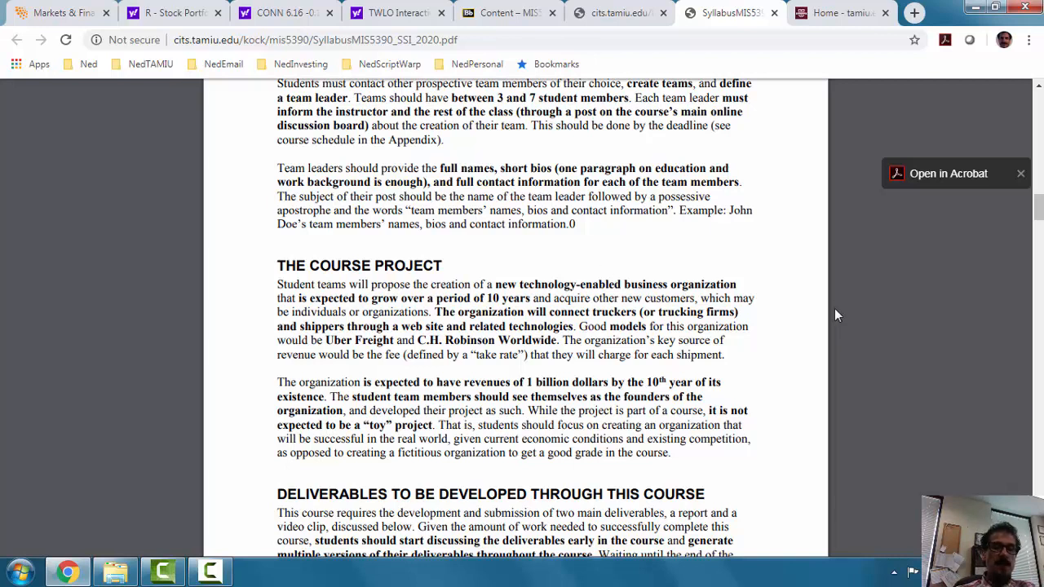
mouse_move(662, 277)
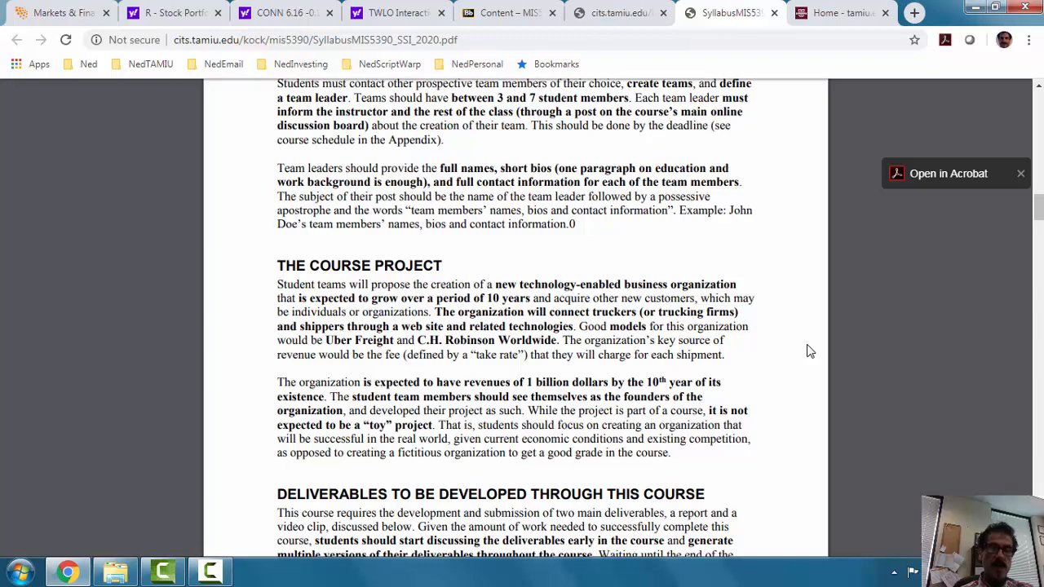
mouse_move(633, 320)
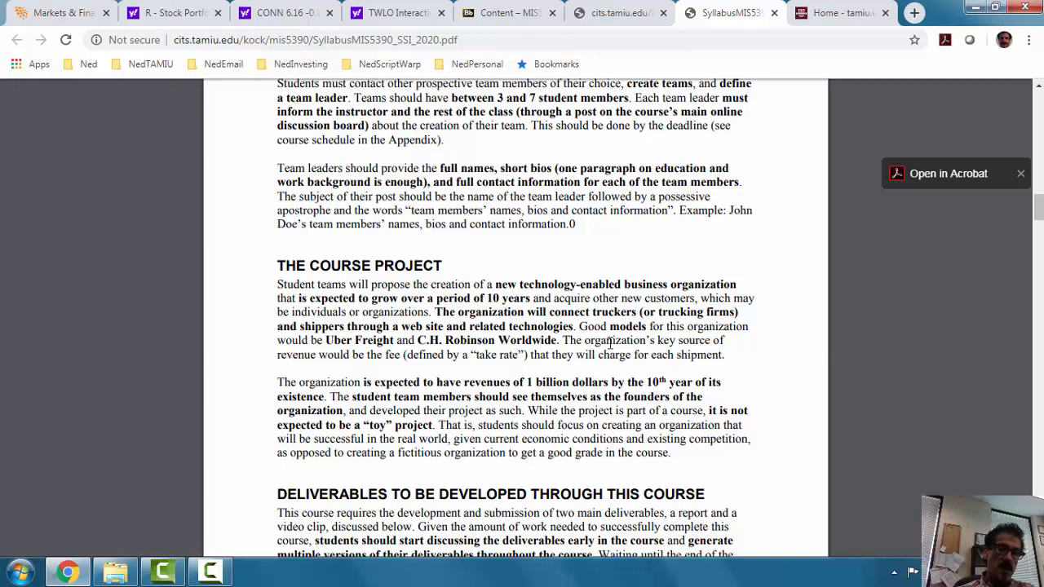
mouse_move(301, 346)
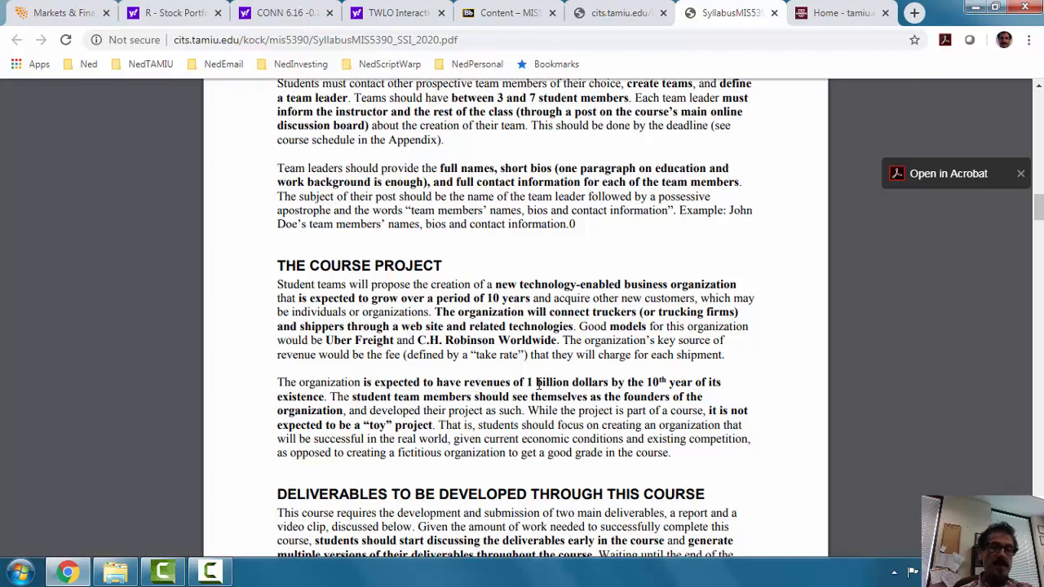
mouse_move(633, 381)
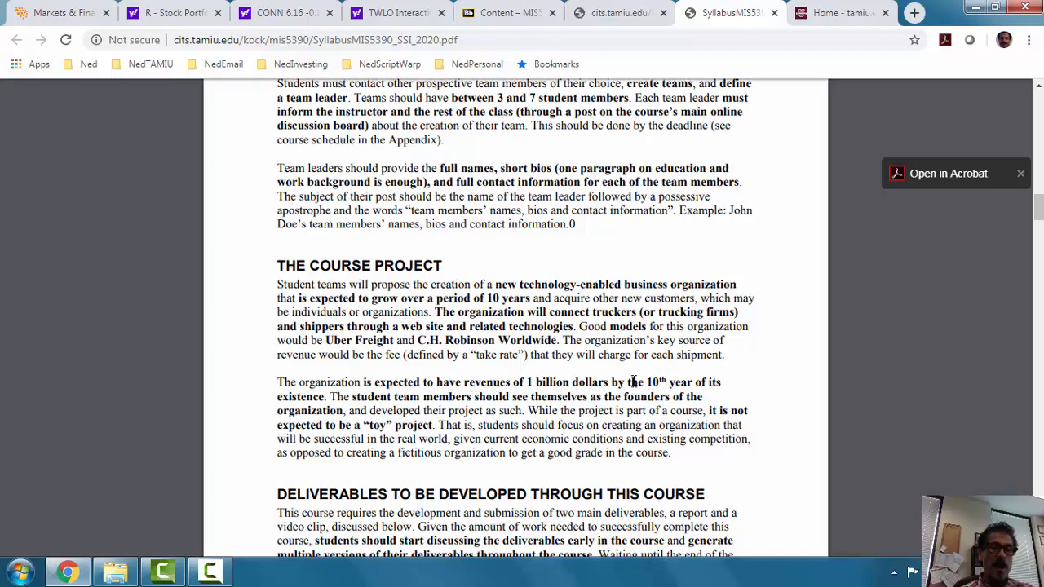
mouse_move(742, 393)
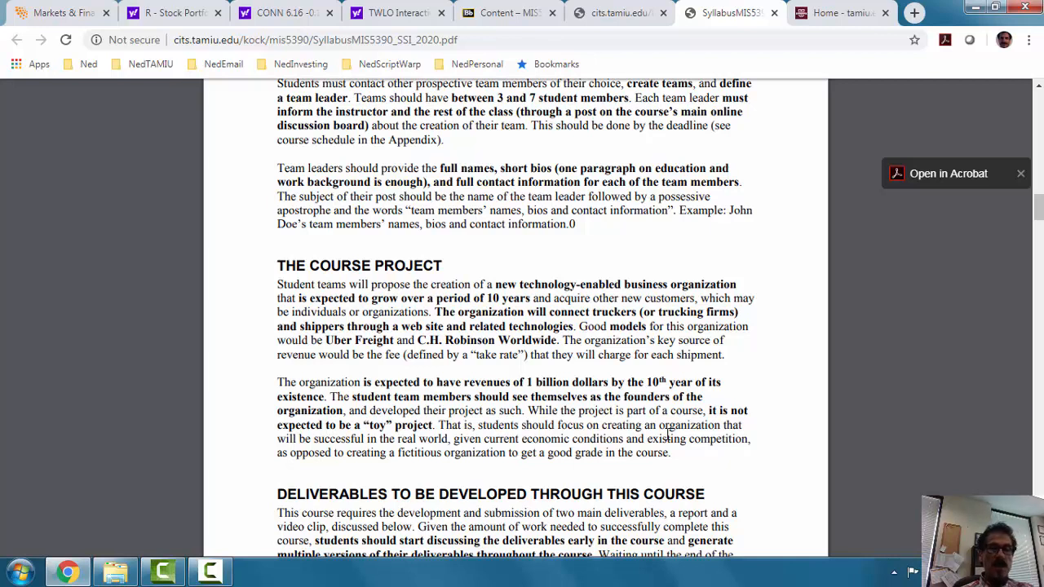
mouse_move(784, 444)
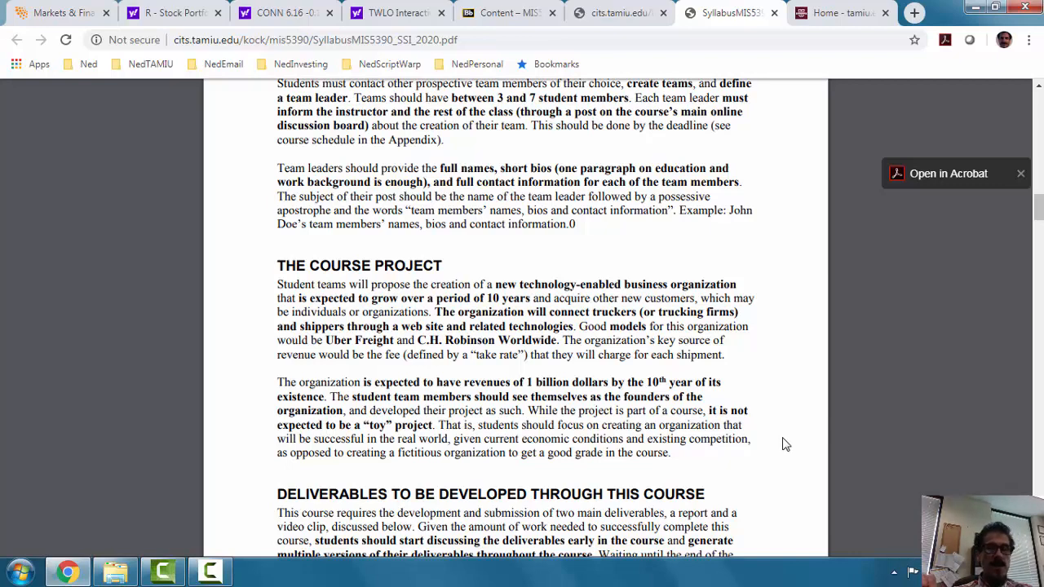
left_click(617, 13)
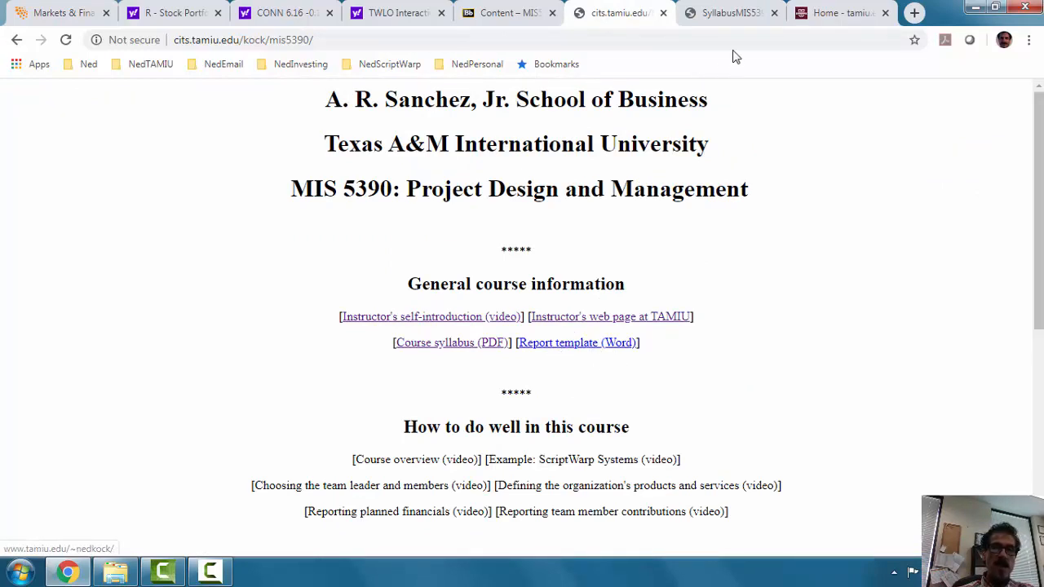
left_click(450, 343)
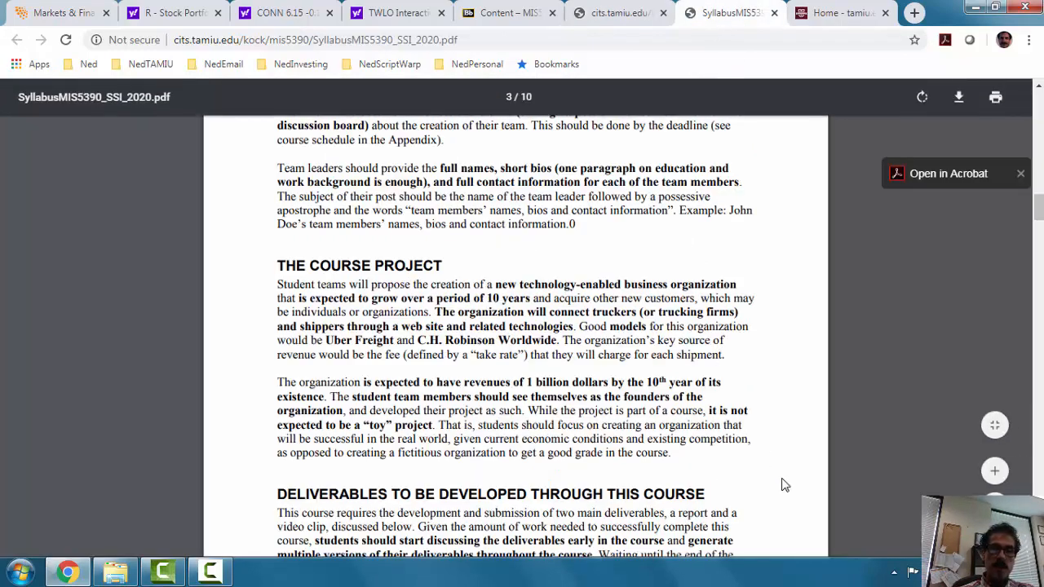
mouse_move(632, 433)
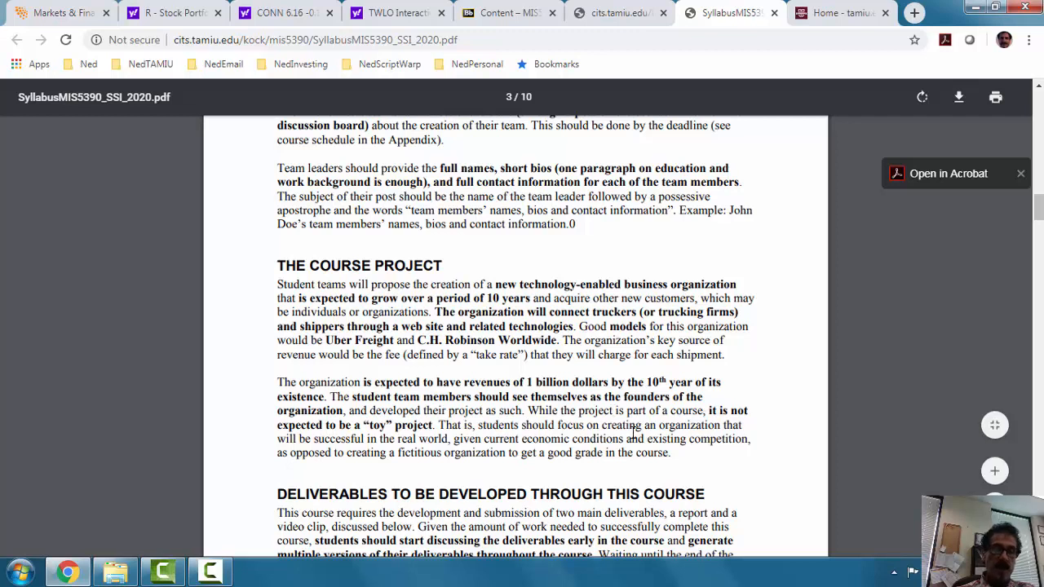
mouse_move(646, 437)
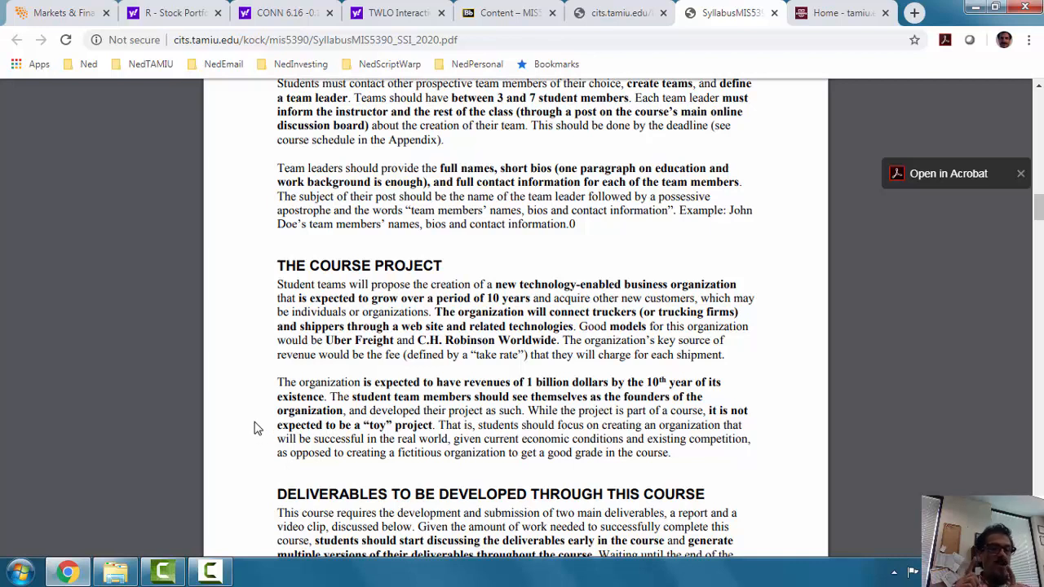
mouse_move(272, 446)
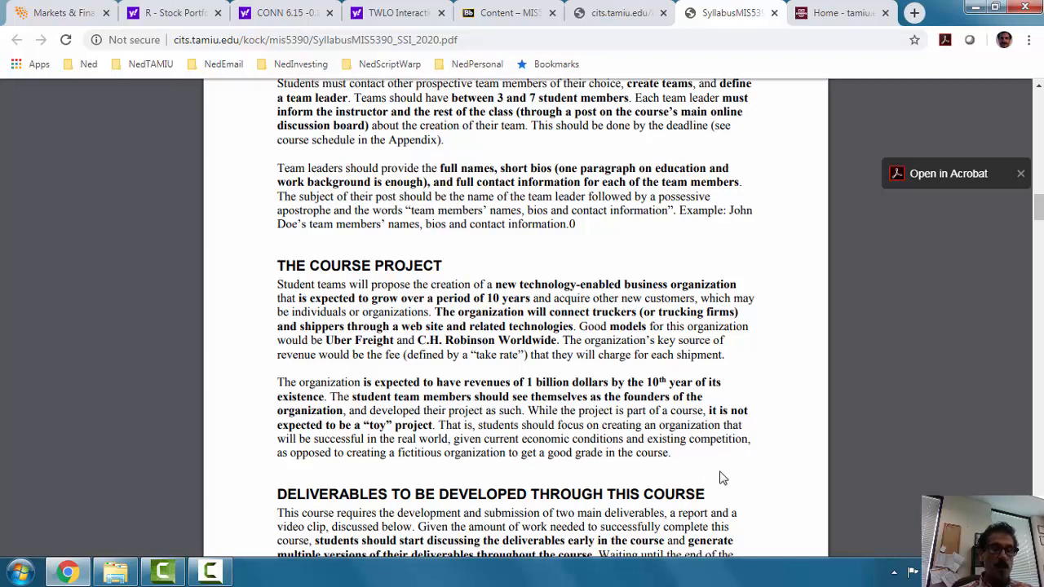
mouse_move(780, 480)
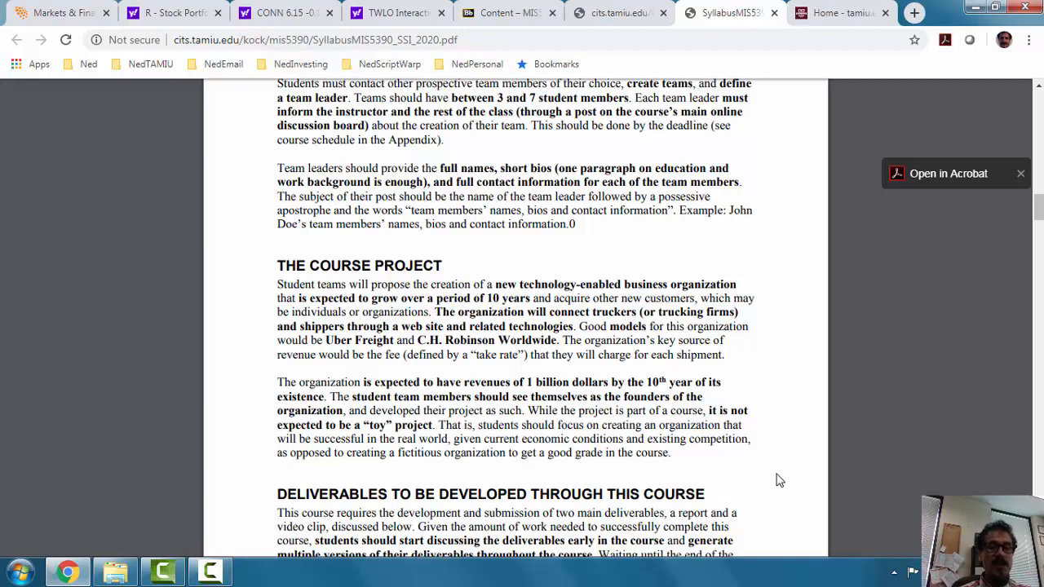